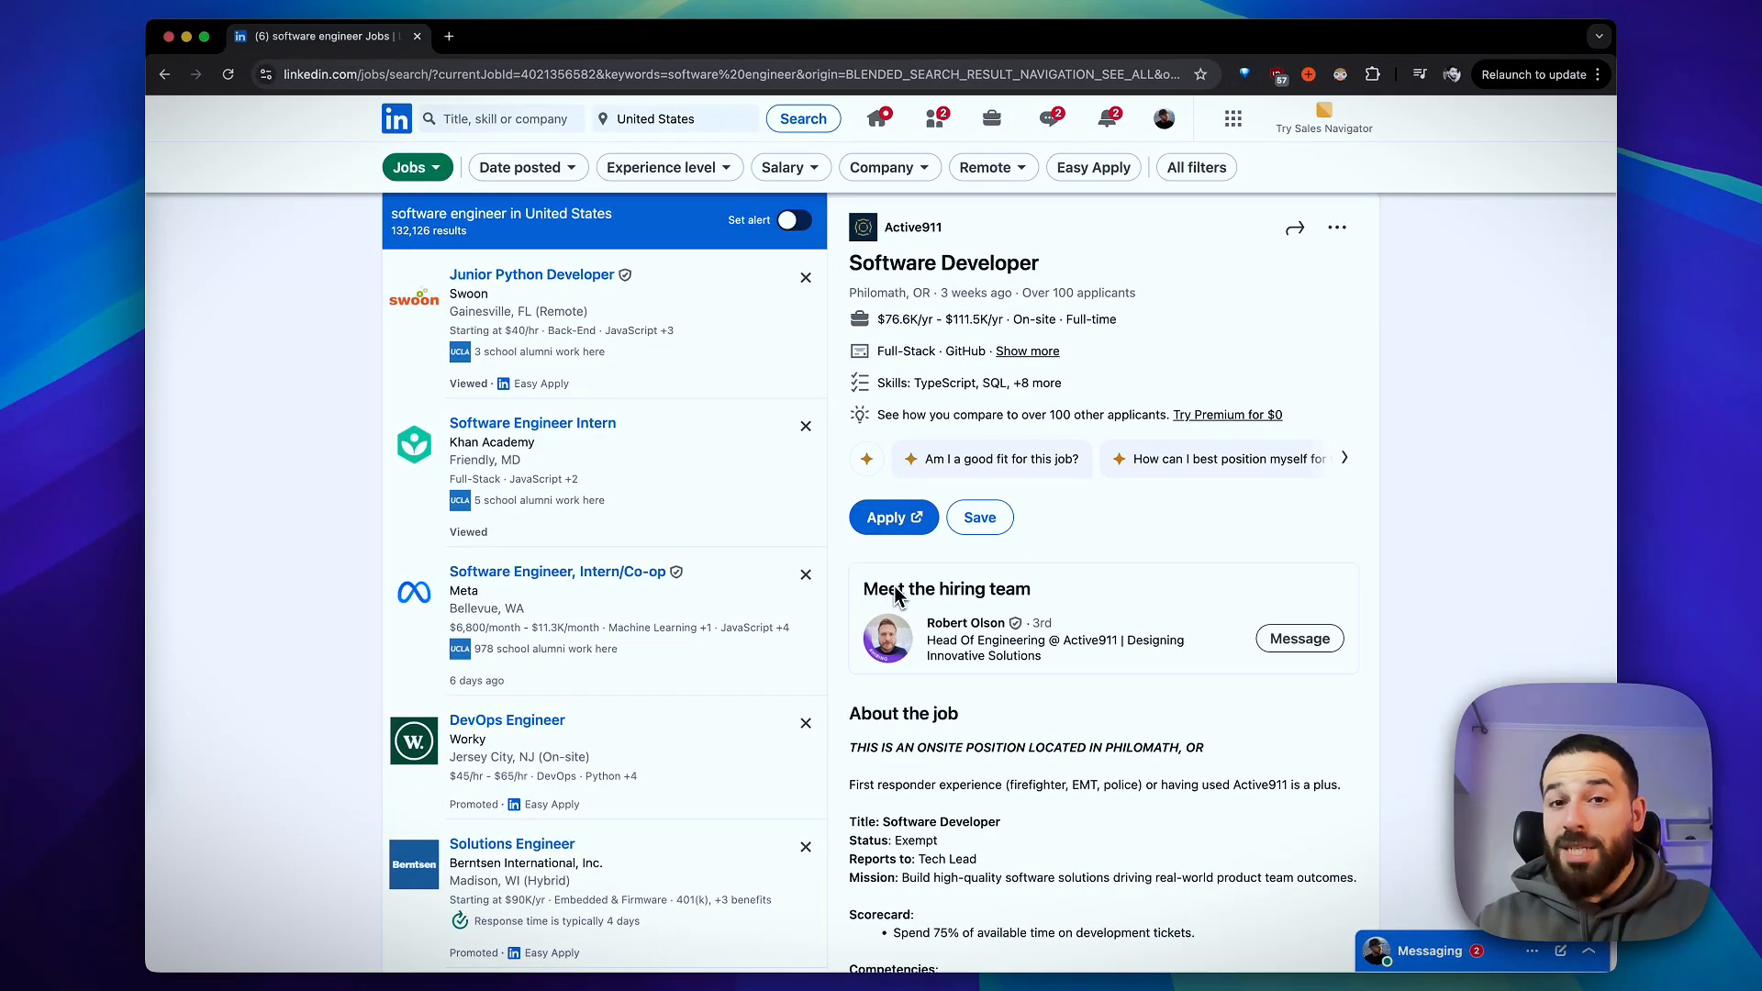
pyautogui.moveTo(1040, 365)
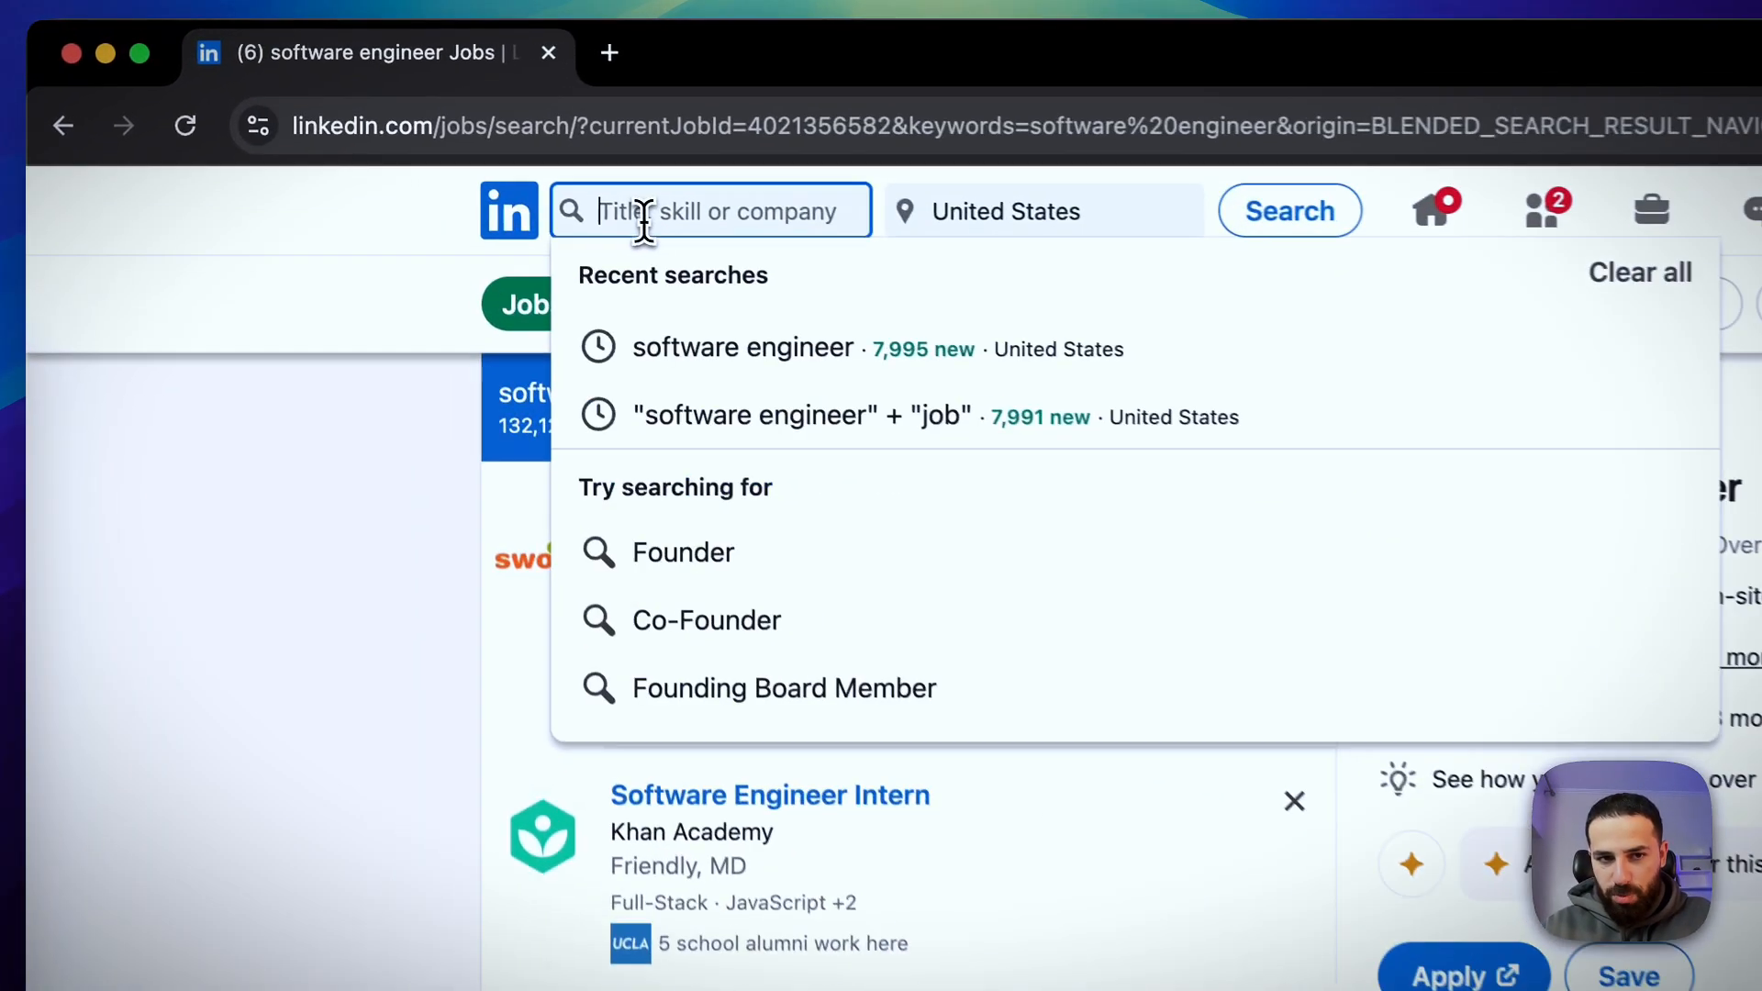
# Search posts for "Software engineer" AND "hiring" posted in the past 24 hours
pyautogui.write('"Software engineer" AND "hirir')
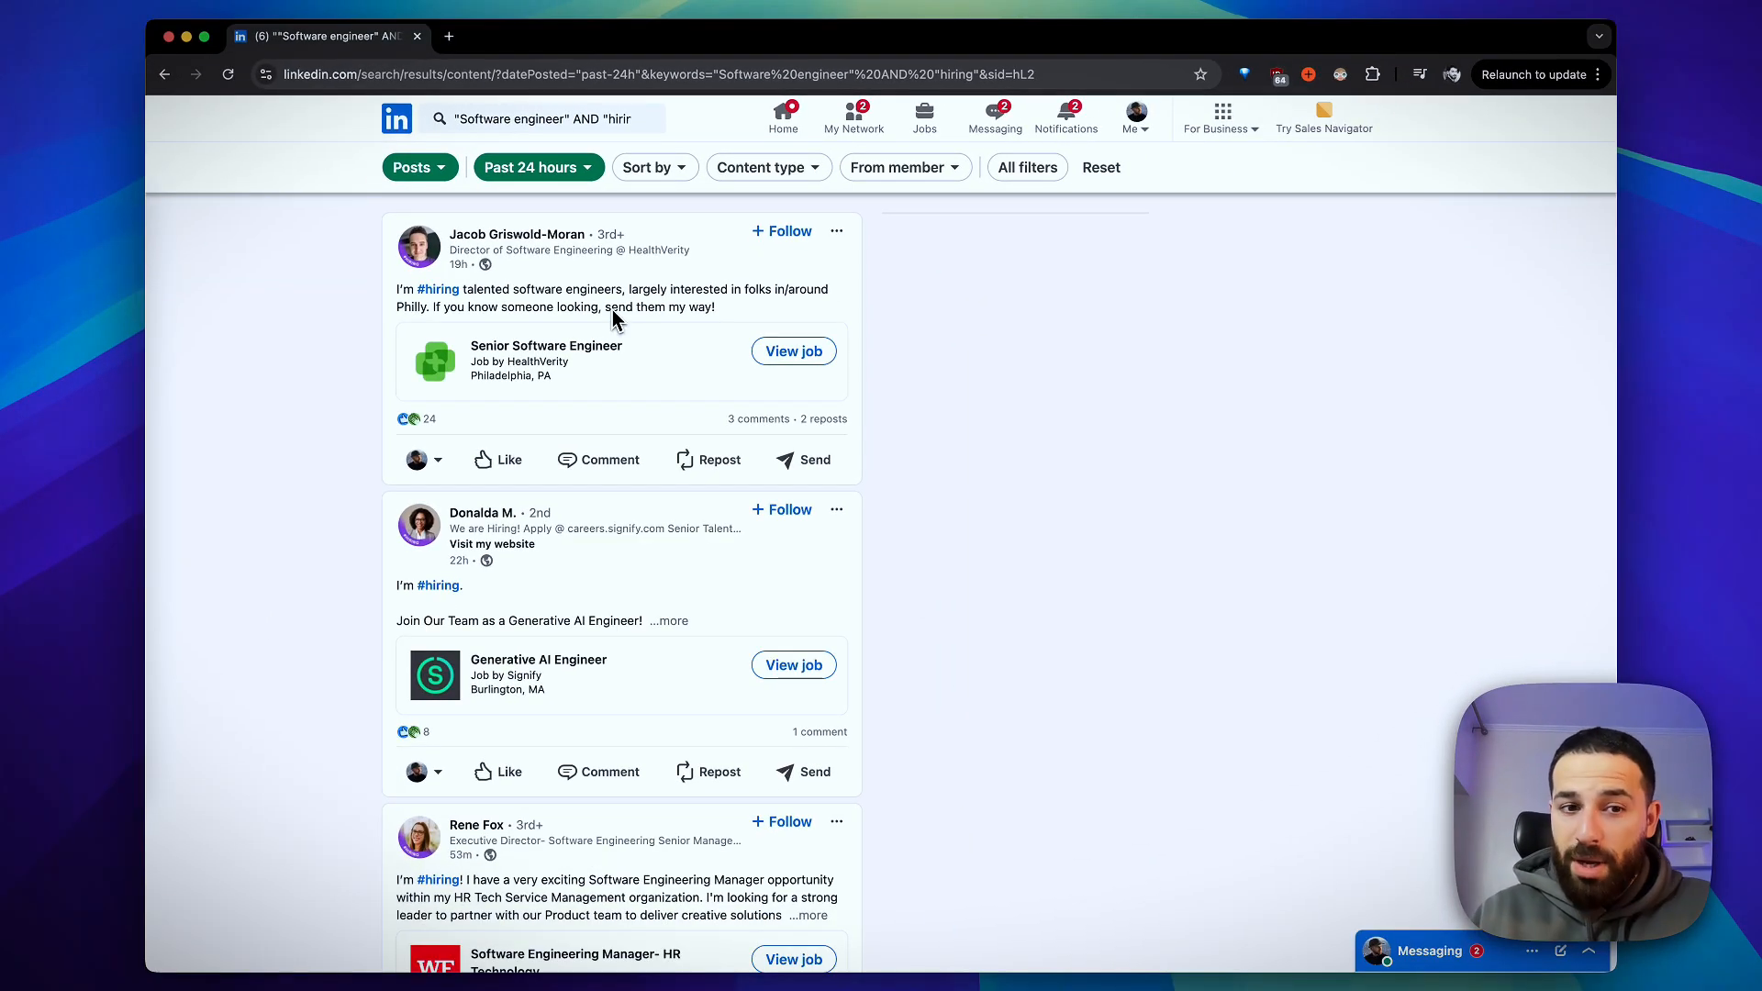
pyautogui.moveTo(511, 315)
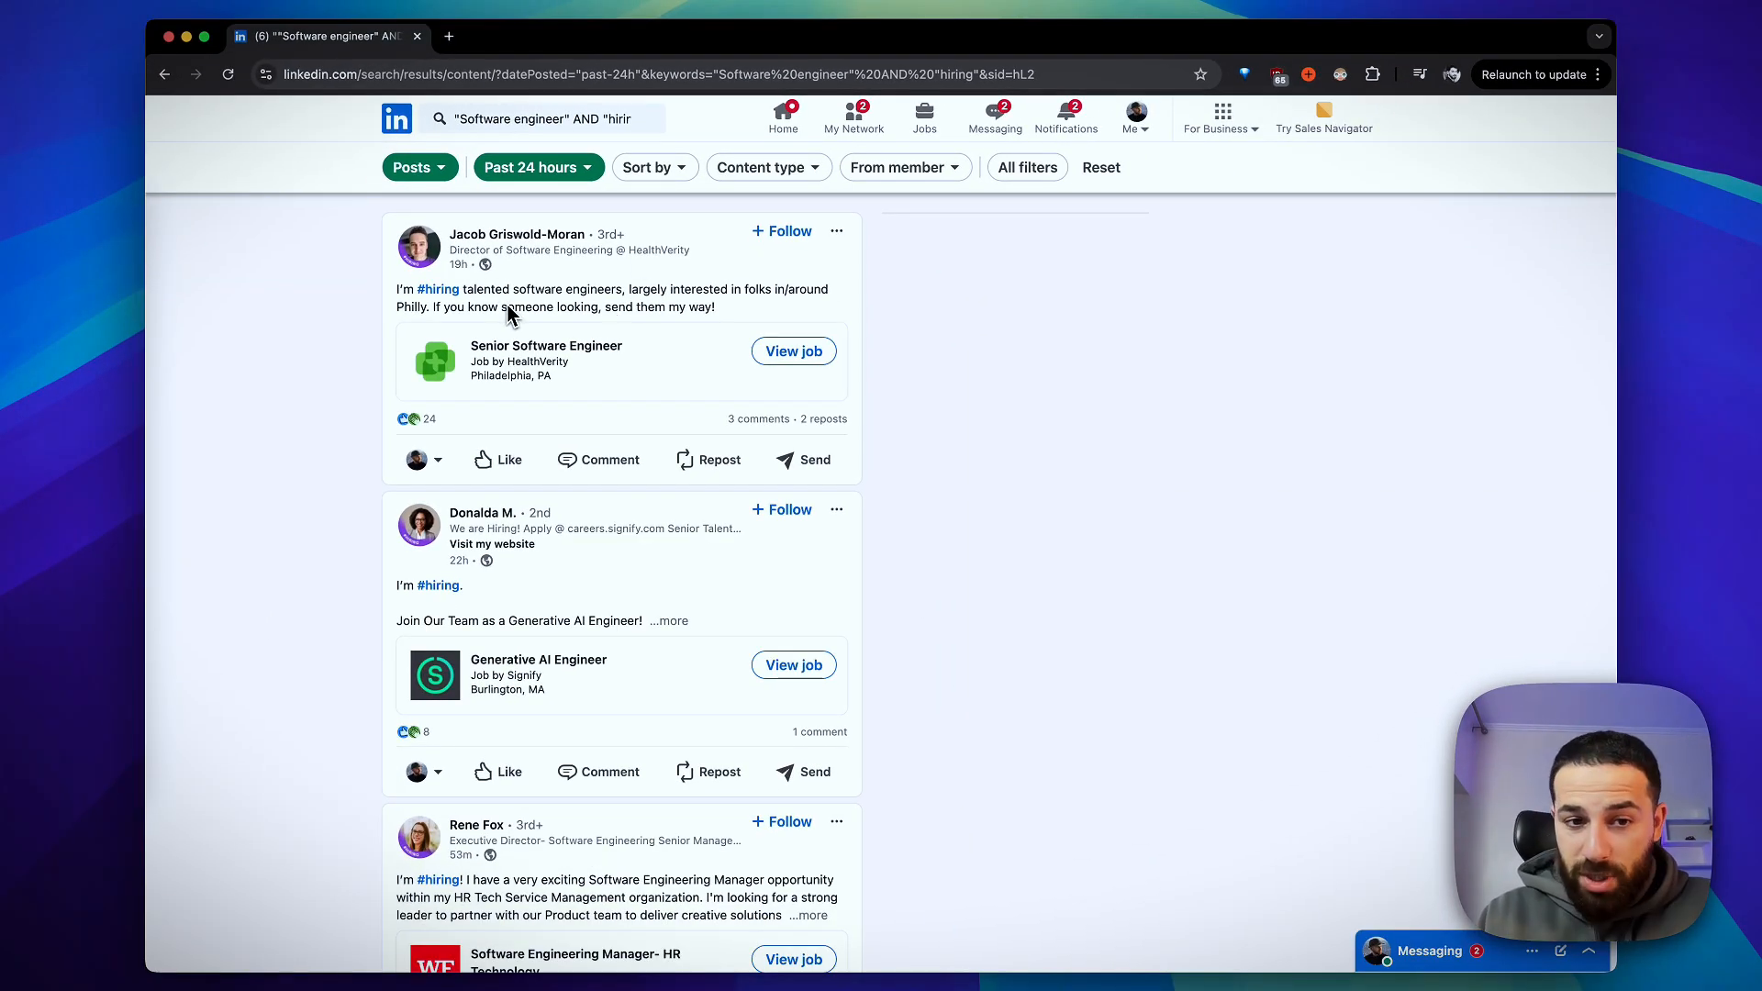
# Expand the remote positions hiring post to read its role list and contact email
pyautogui.scroll(-3)
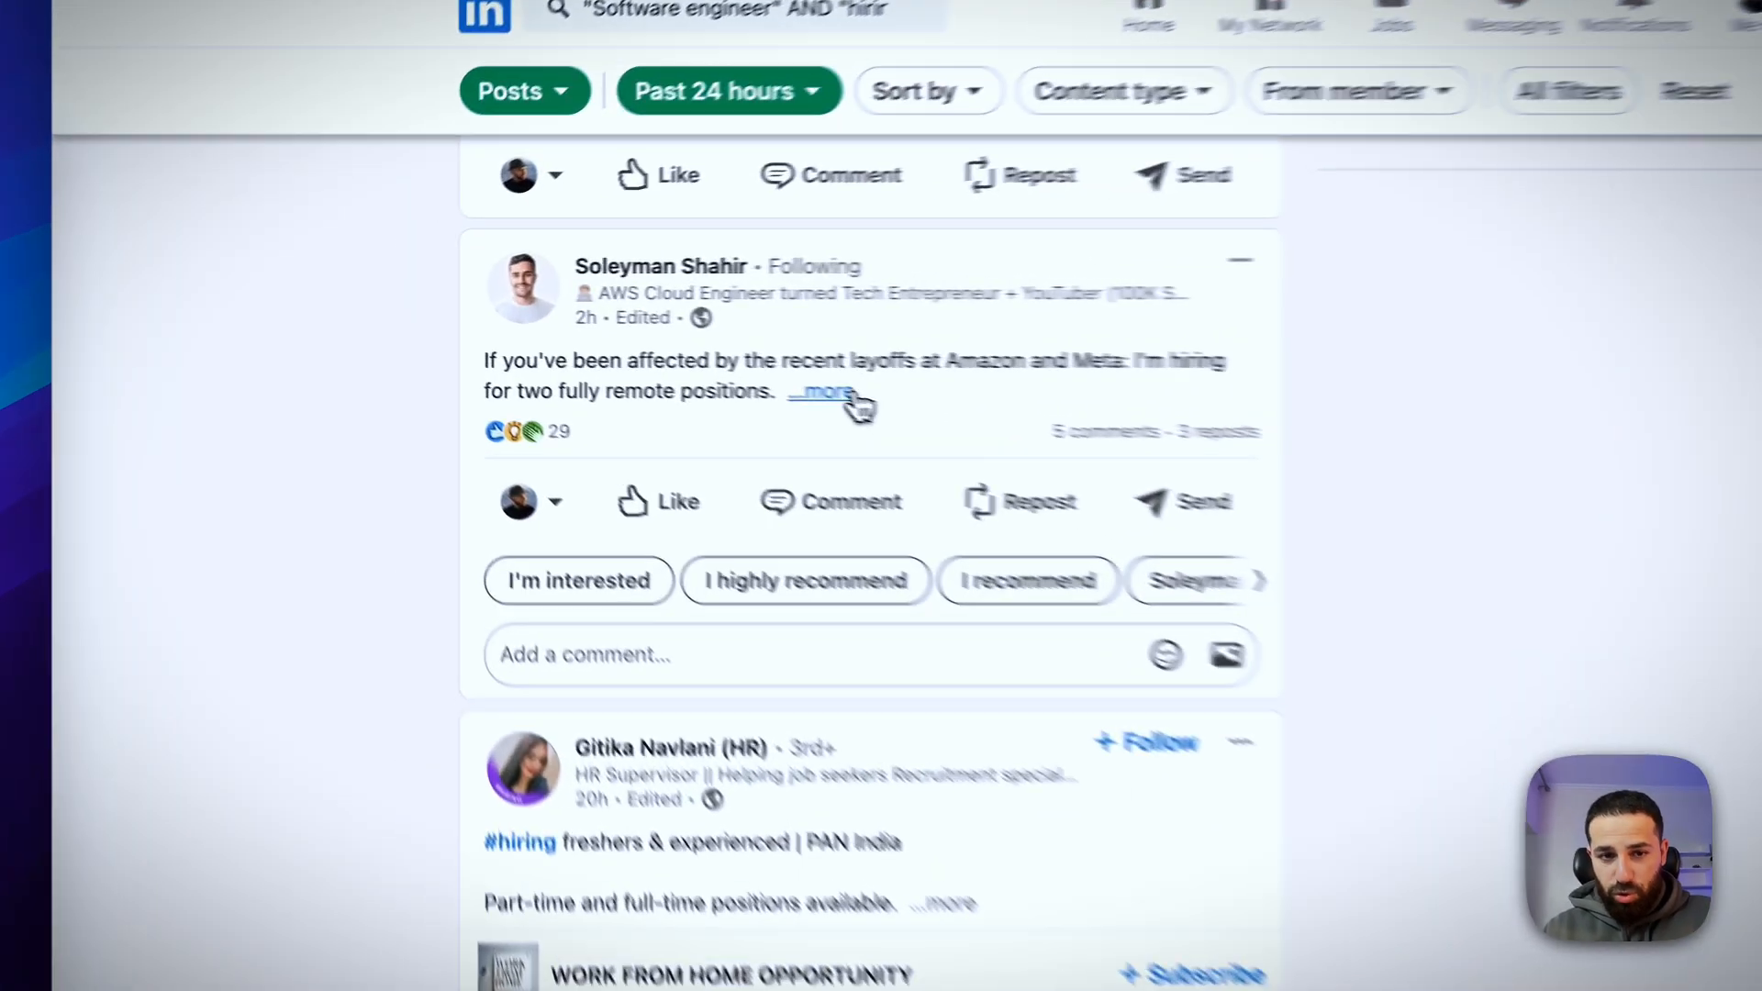
pyautogui.click(823, 391)
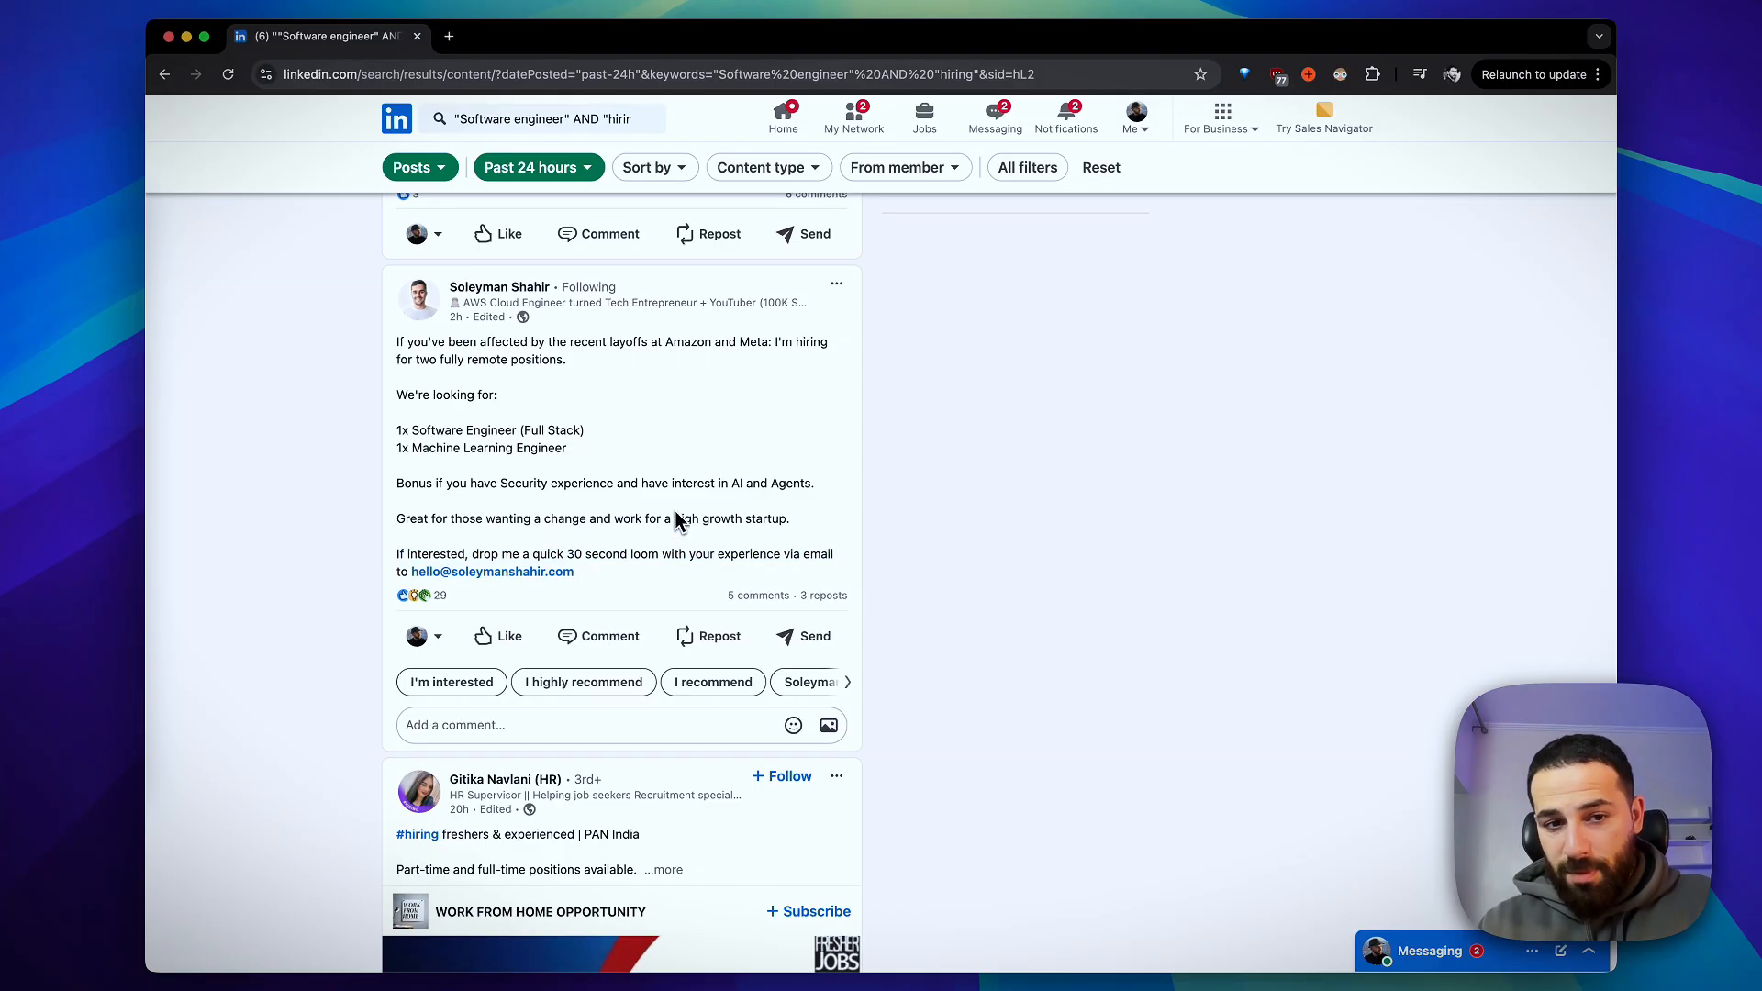
pyautogui.moveTo(551, 429)
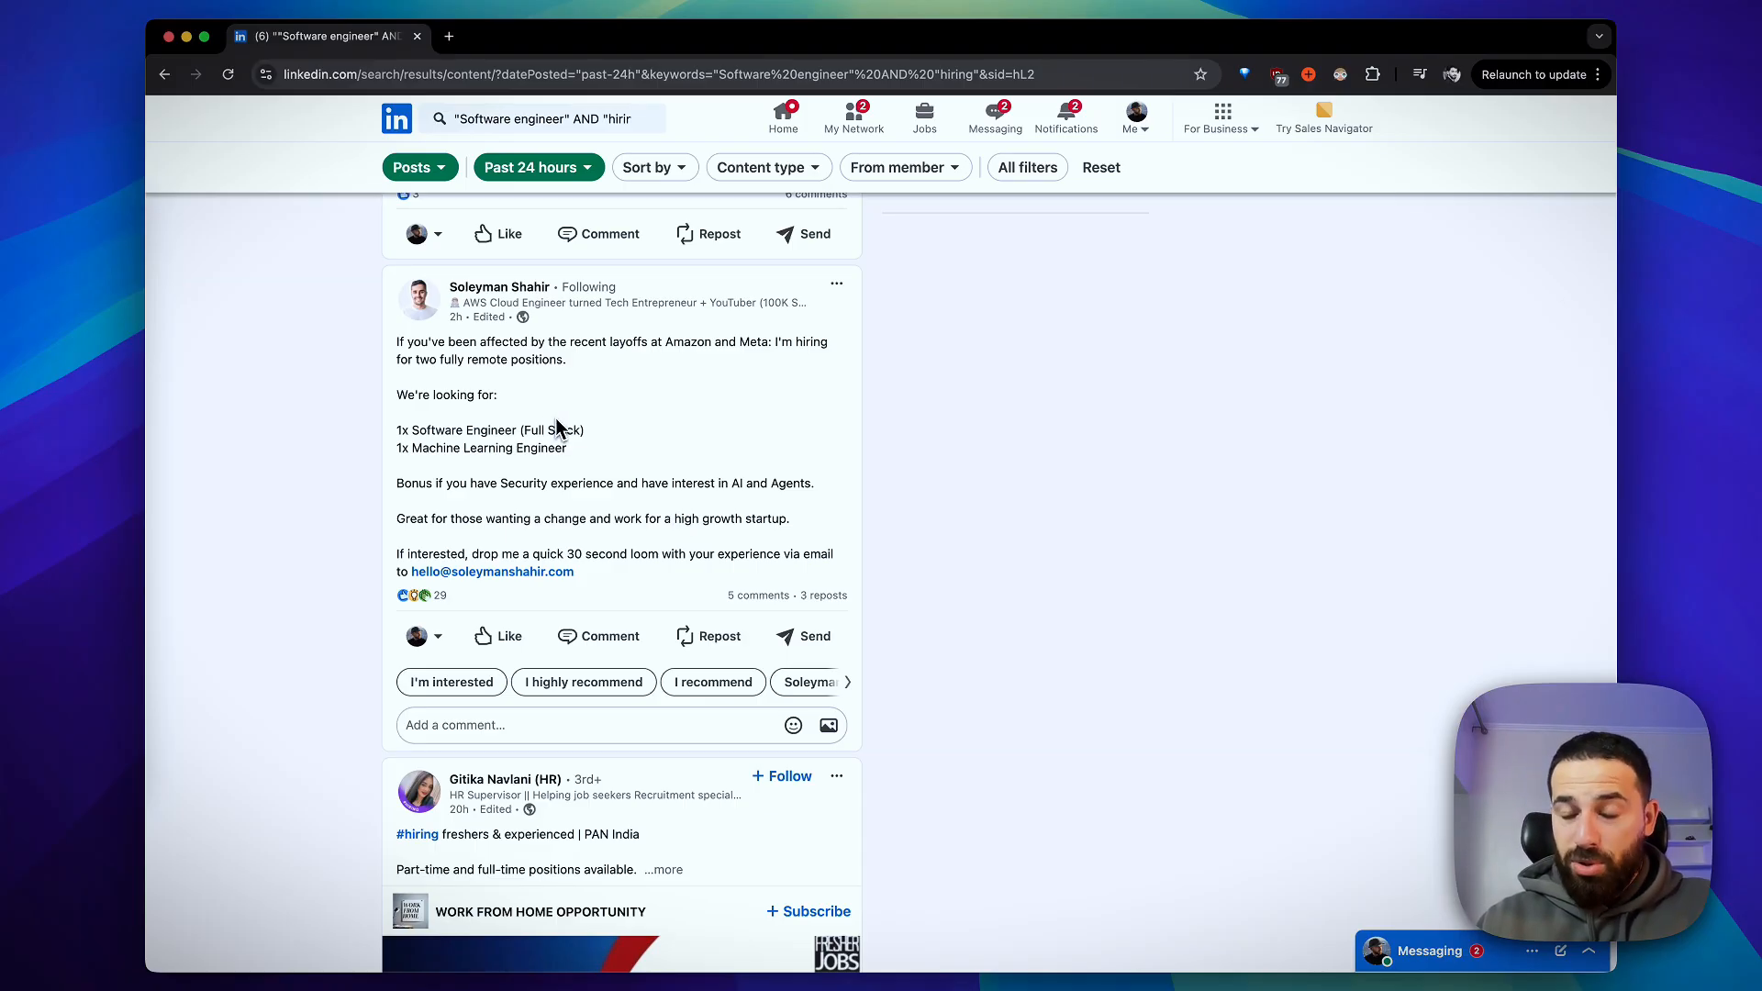
pyautogui.scroll(-3)
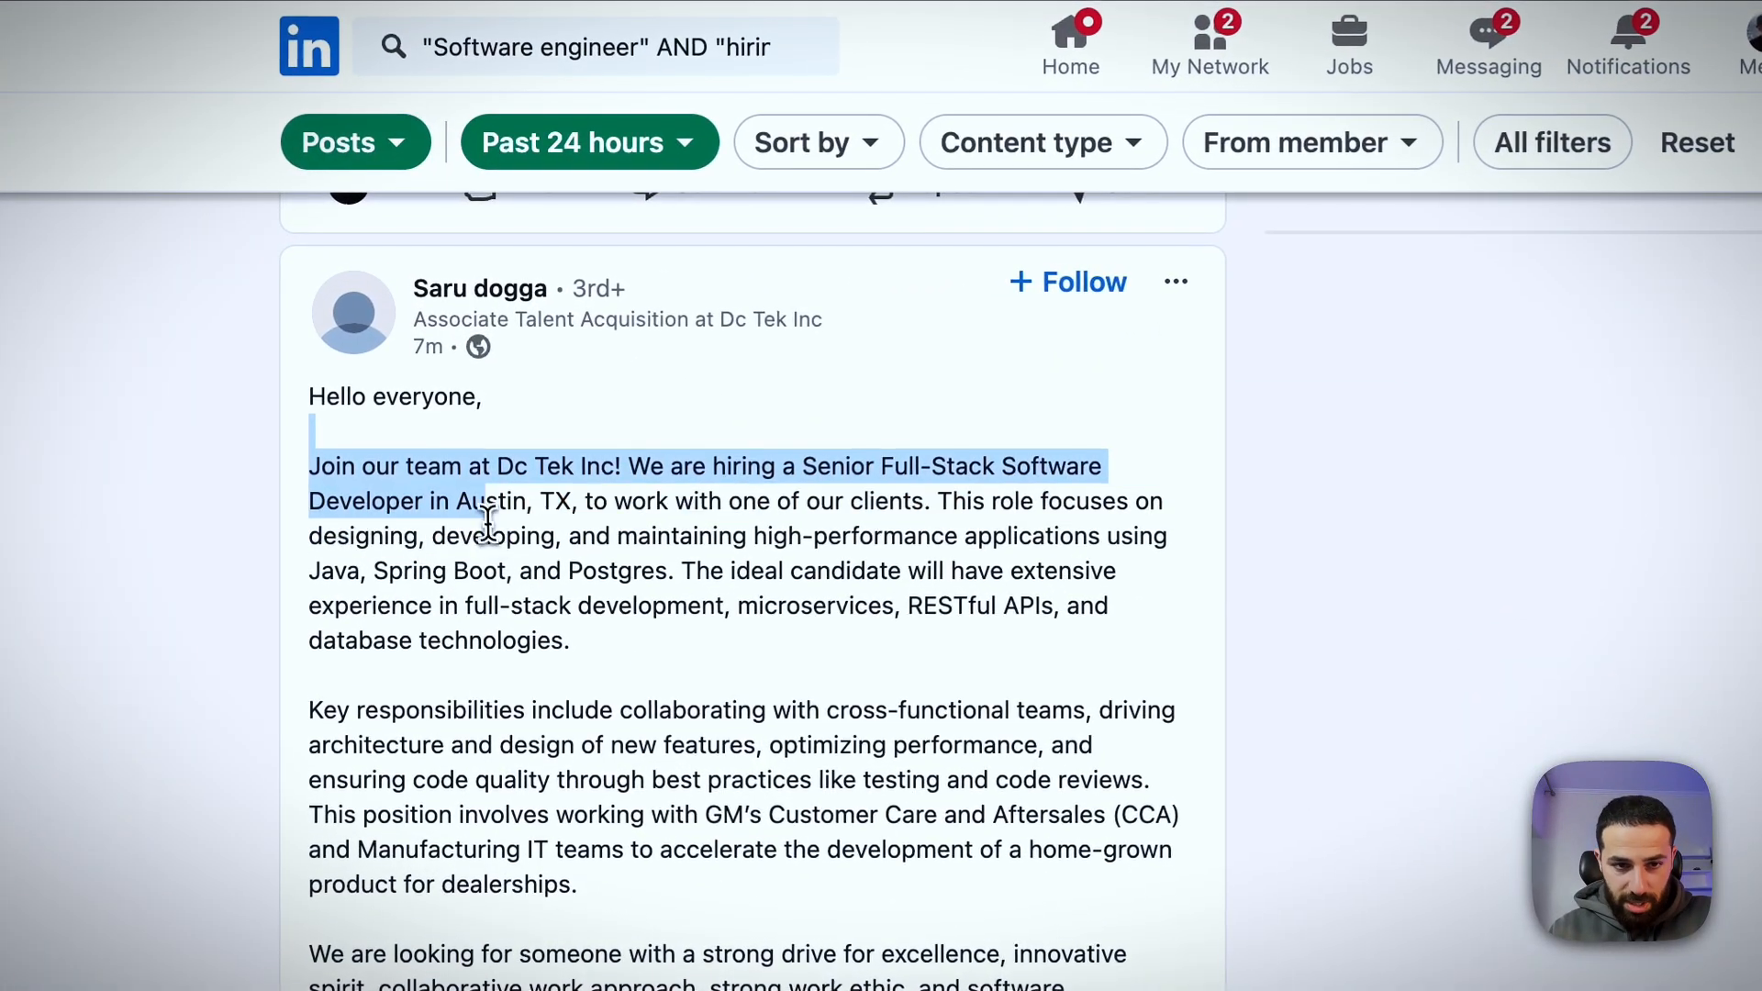
pyautogui.scroll(-3)
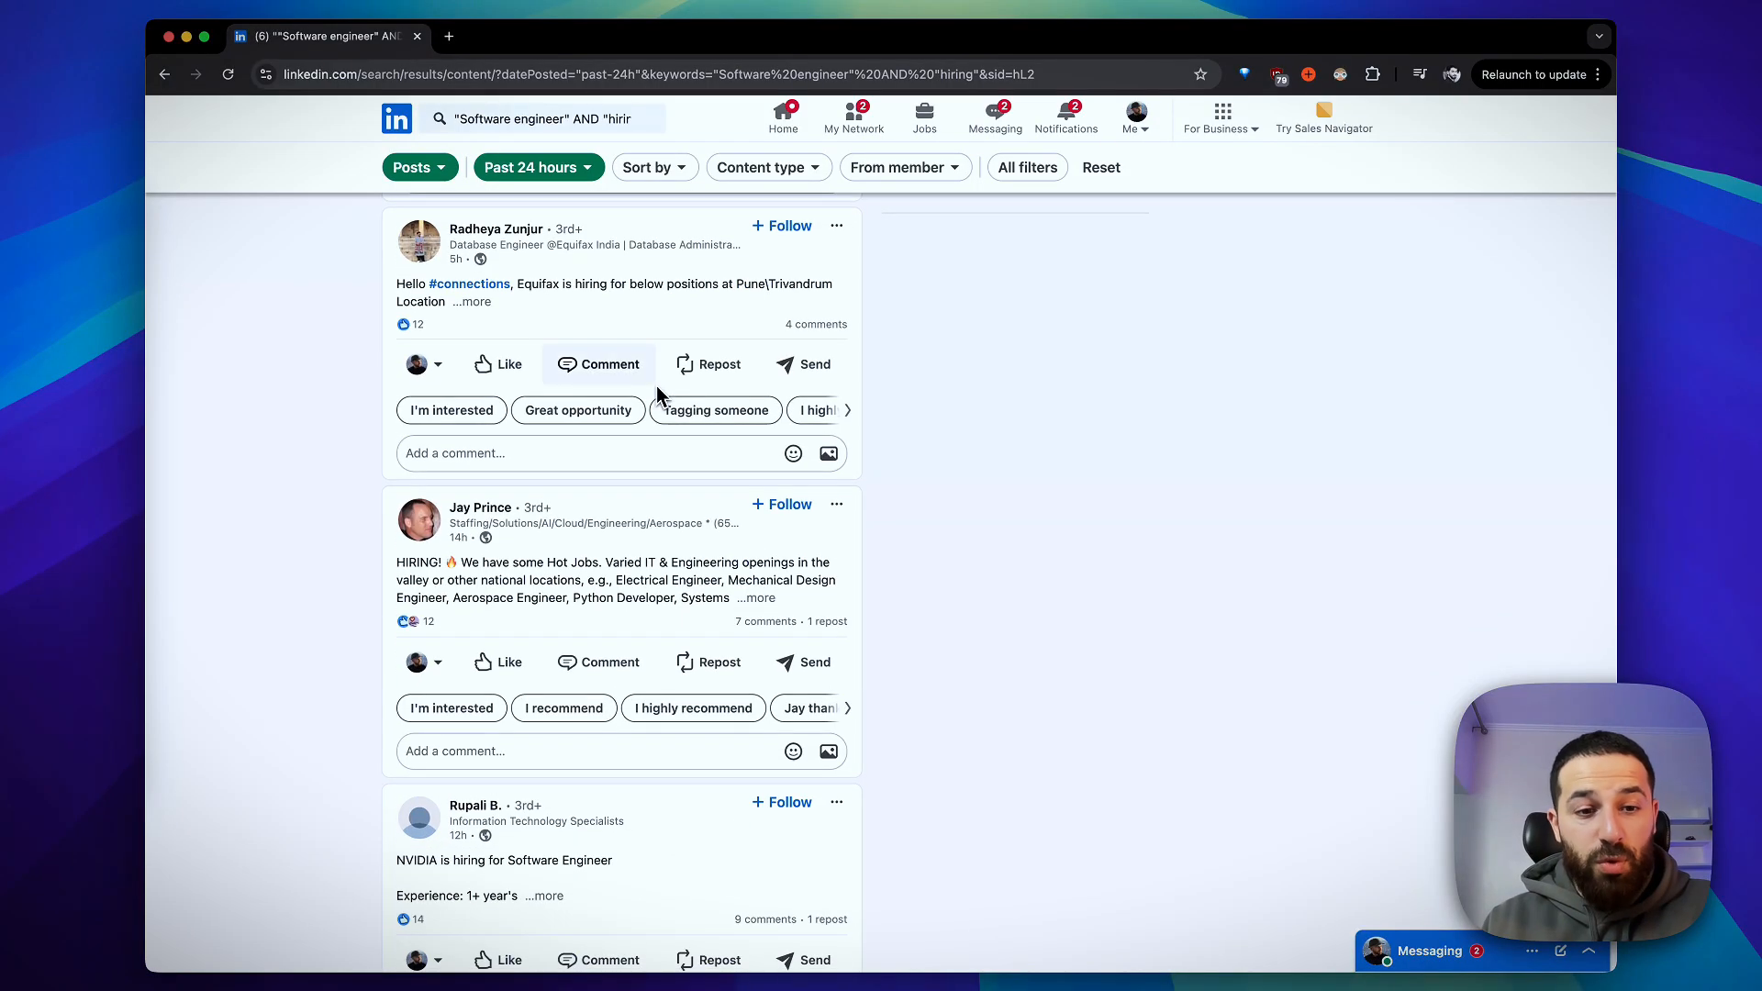
pyautogui.scroll(-3)
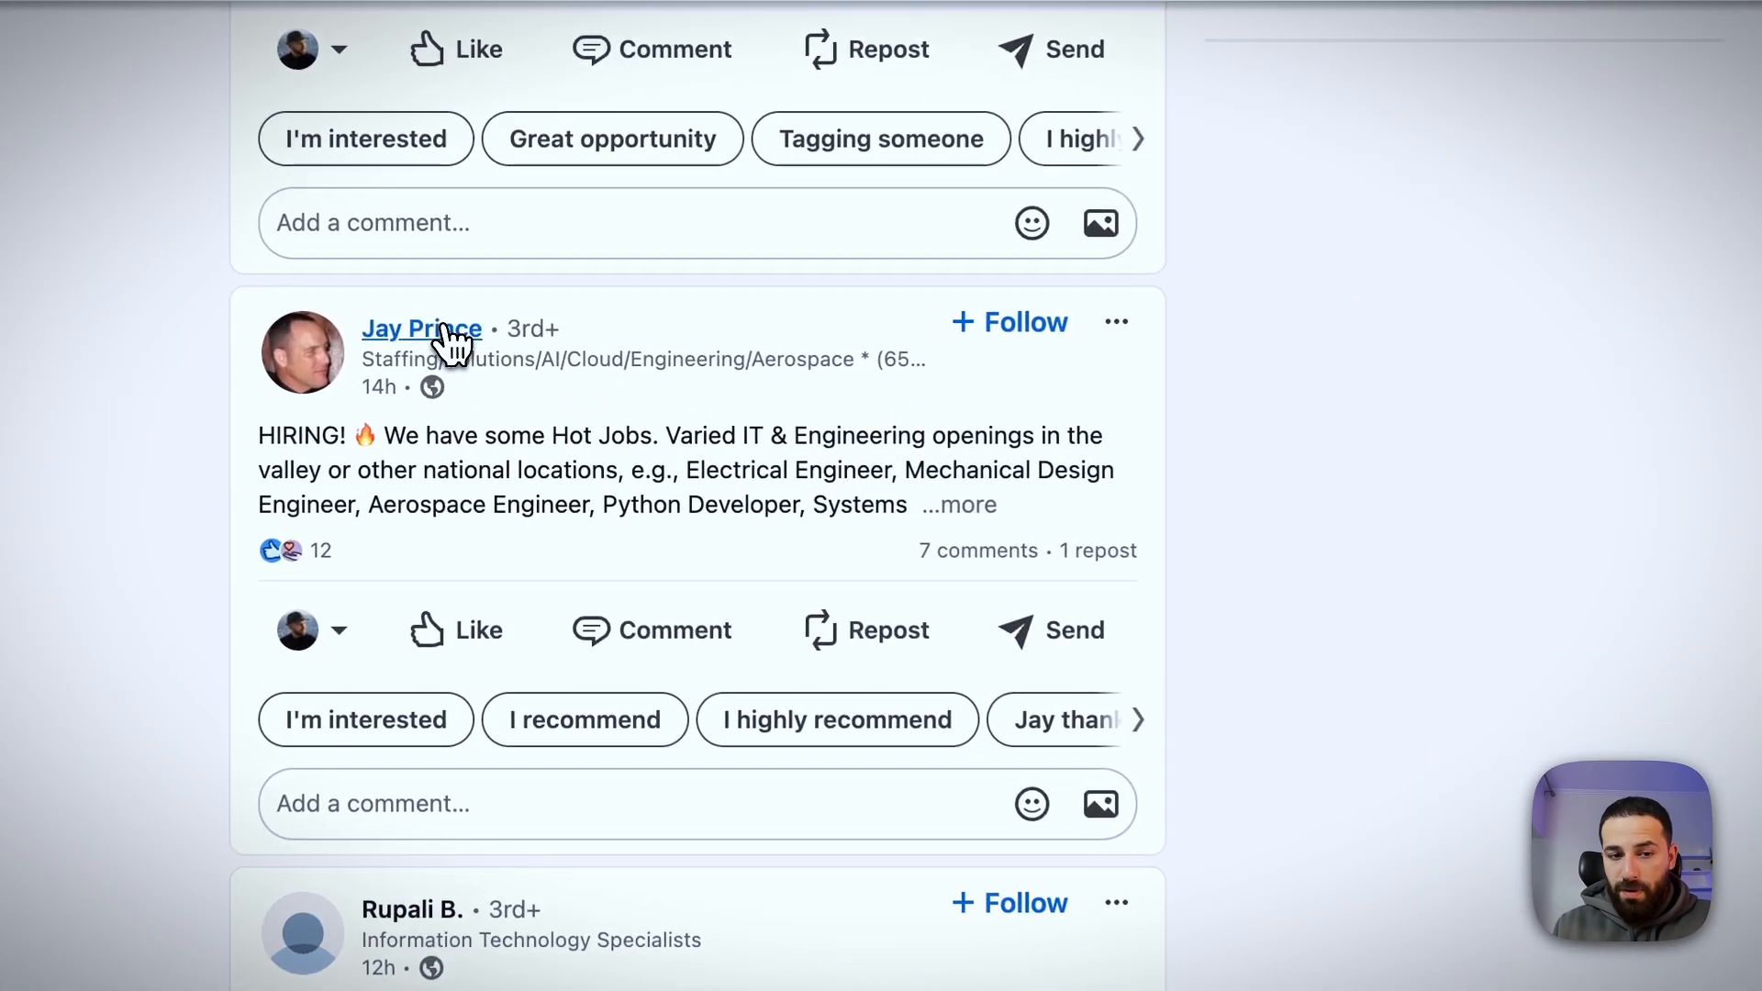
# Open the recruiter's profile and start a Connect invitation with a note
pyautogui.click(421, 329)
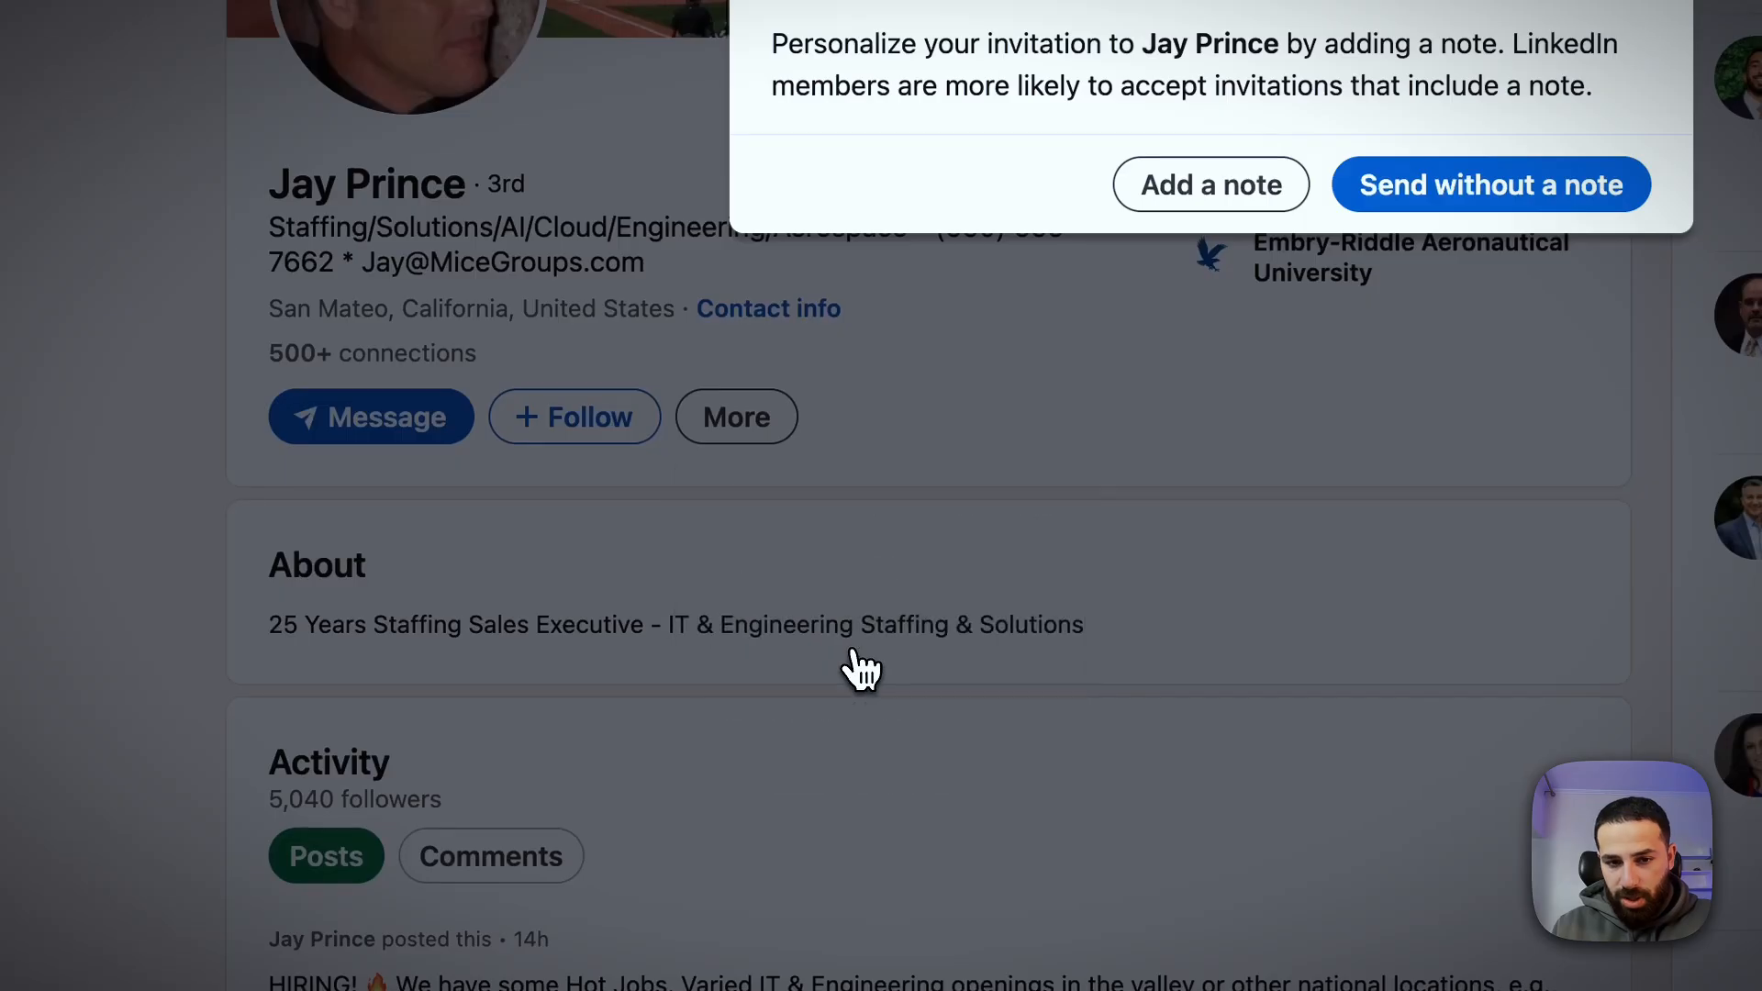
pyautogui.click(1210, 184)
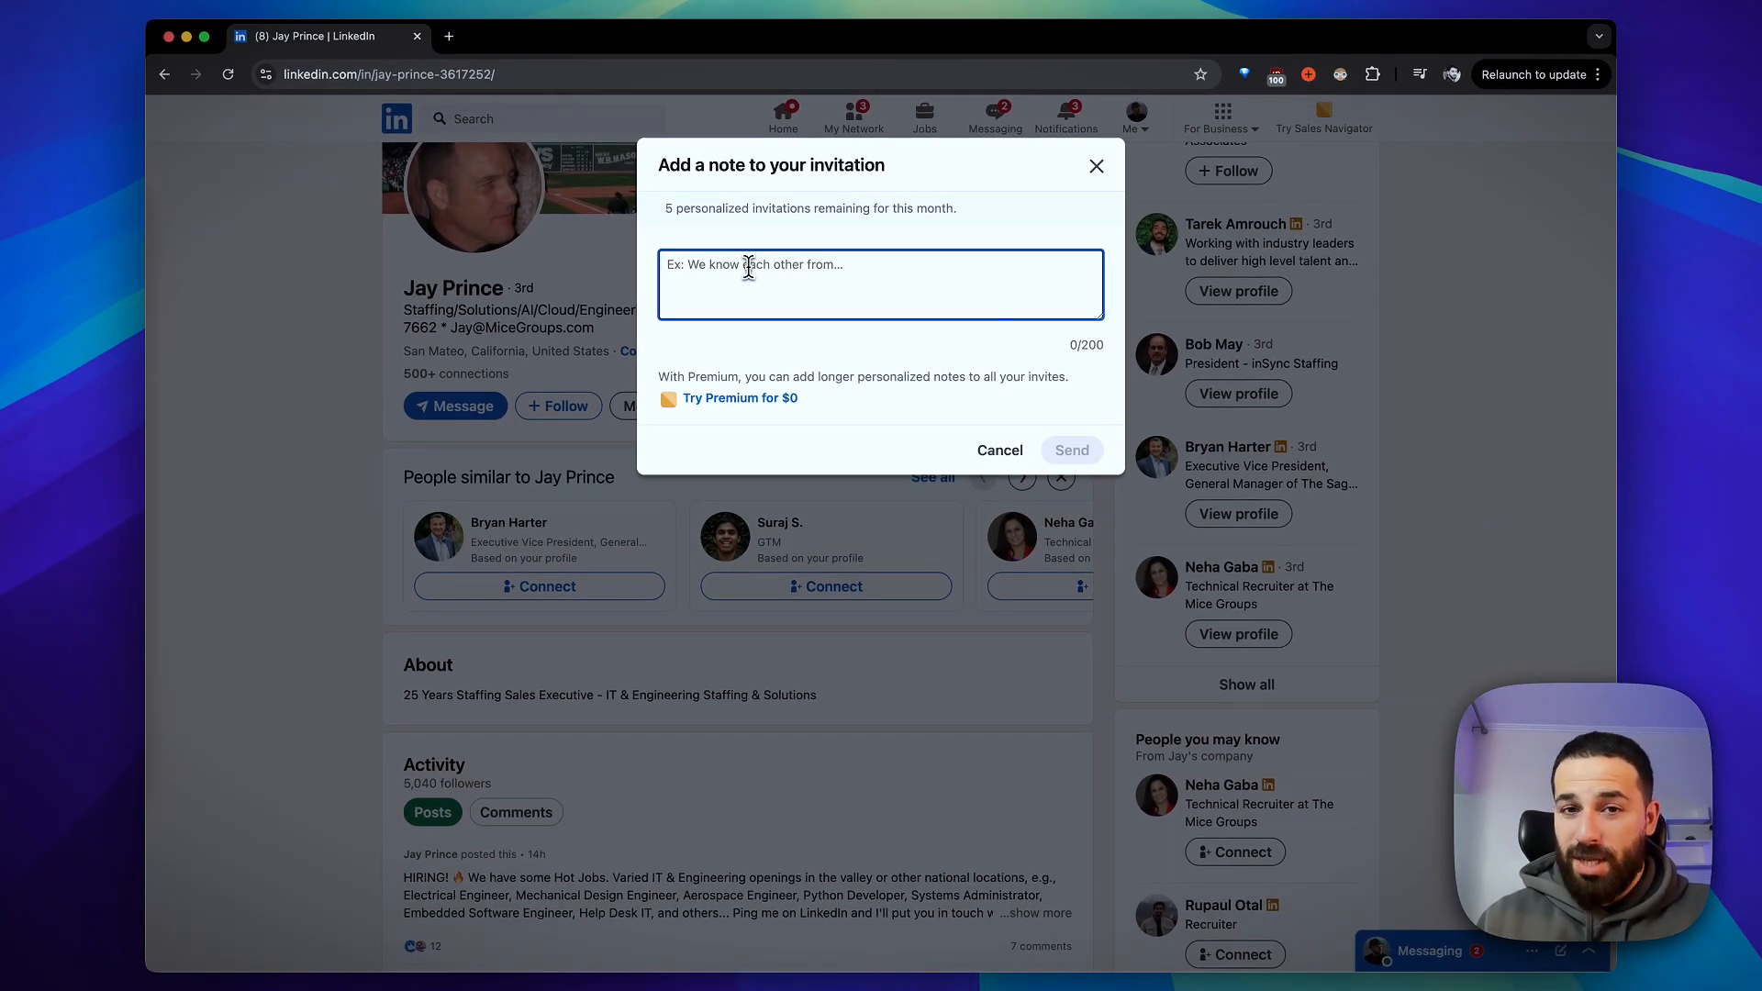
# Write the note intro: 'Hey Jay!', stack developer from NYC, 3 years at an ed tech startup
pyautogui.write('Hey Jay! I am ful')
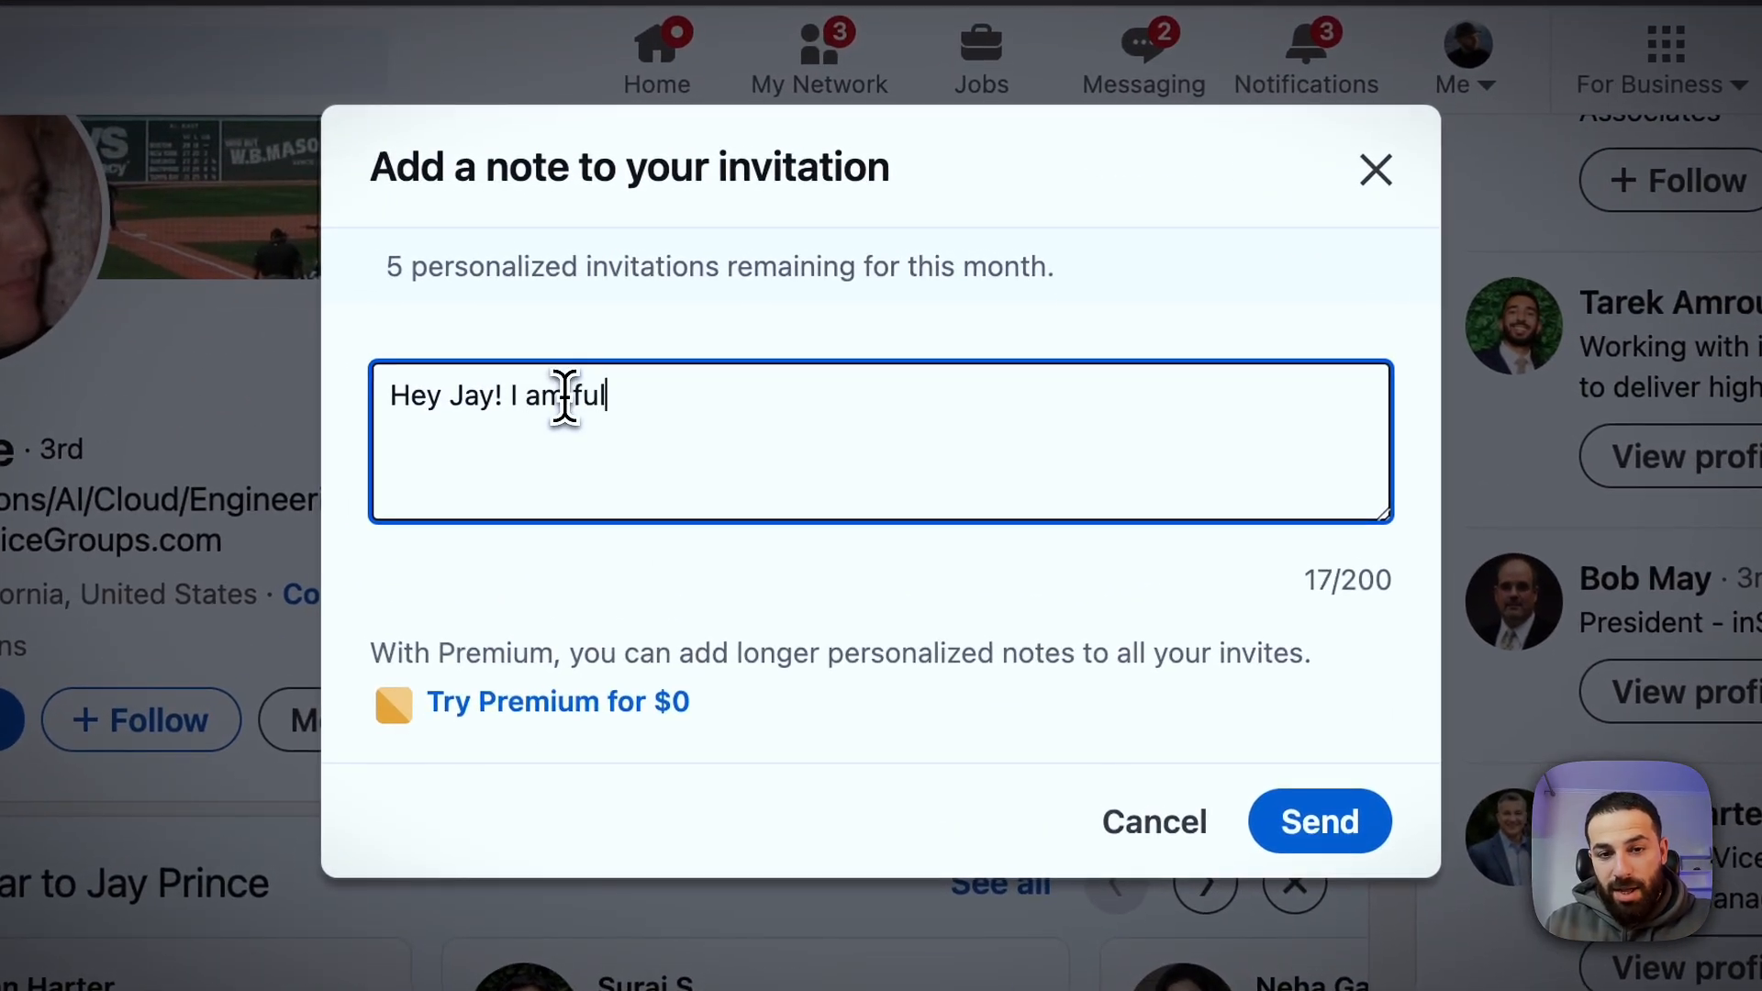
pyautogui.write('stack developer')
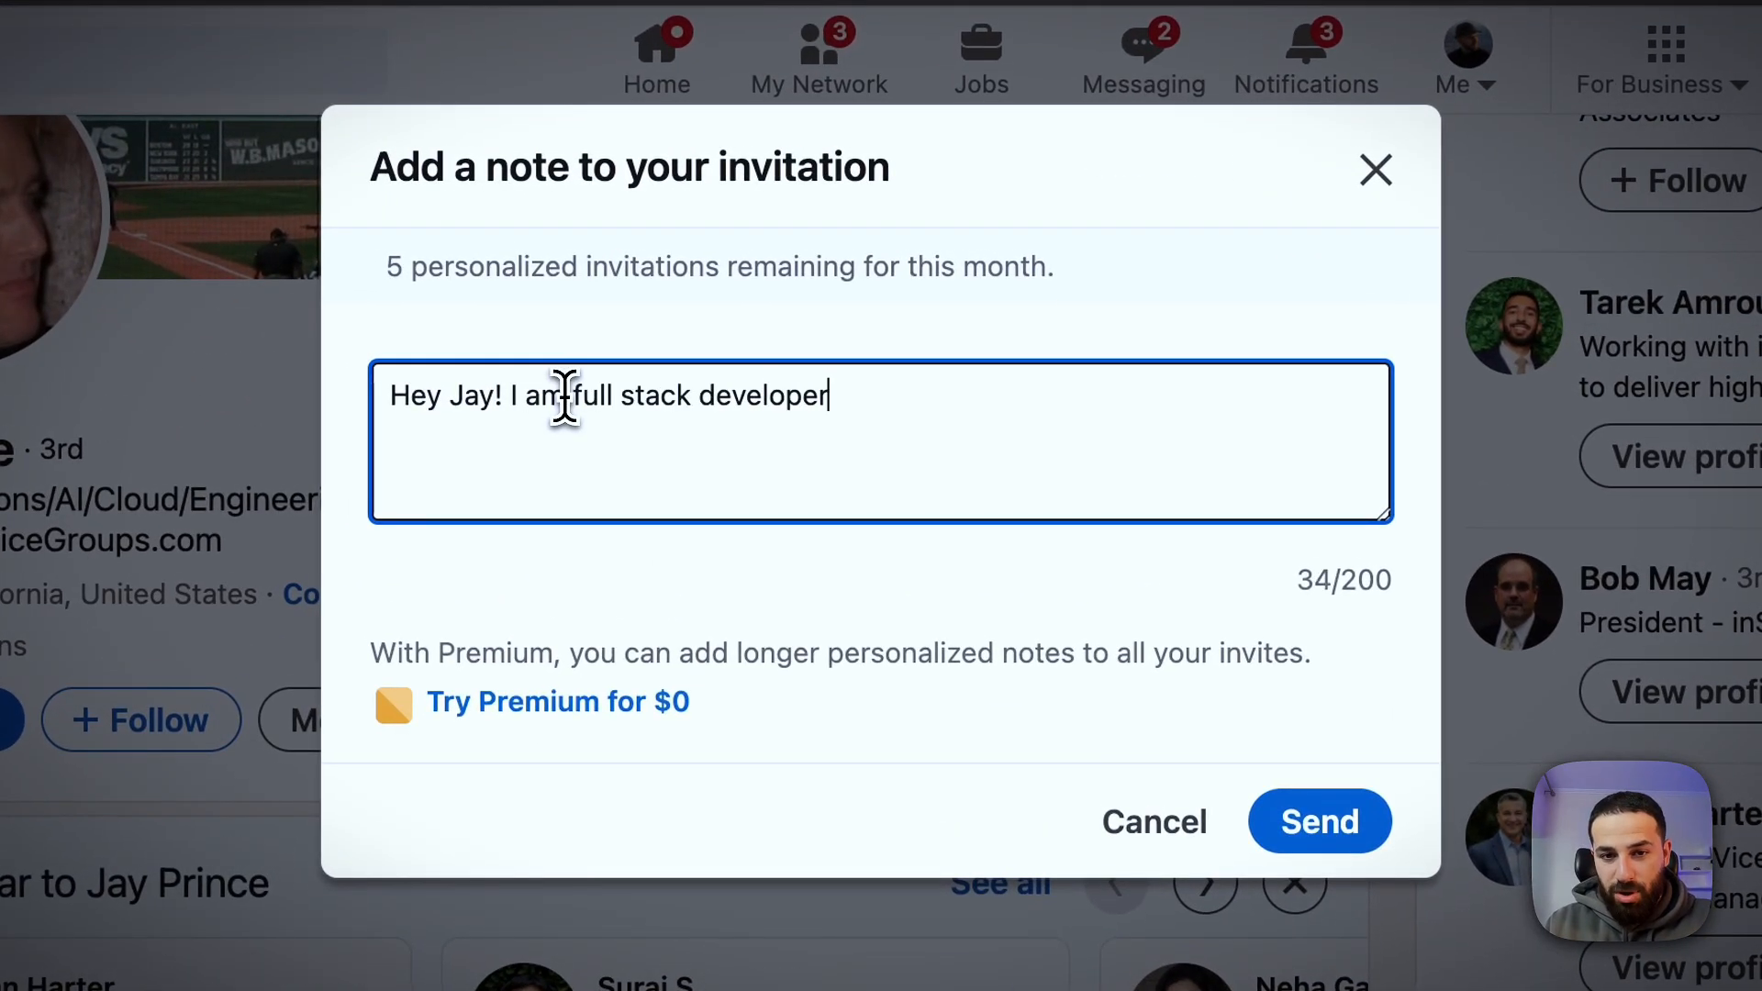
pyautogui.write('from NYC,')
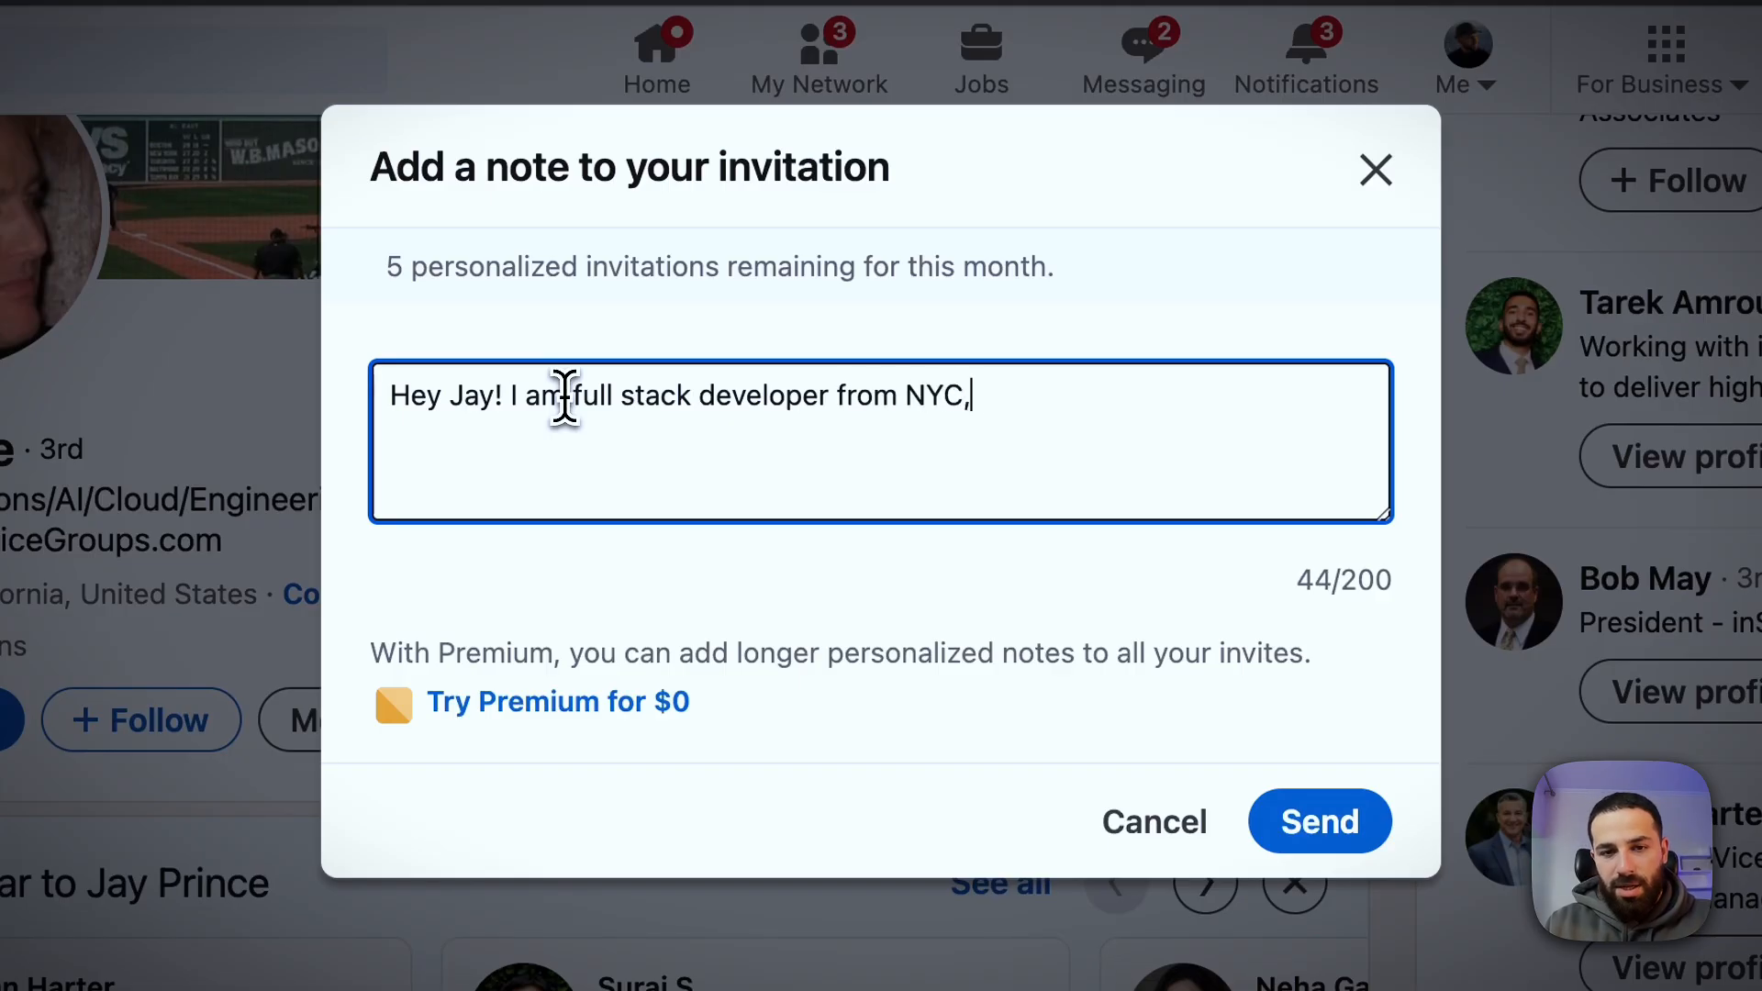
pyautogui.write('I worked at')
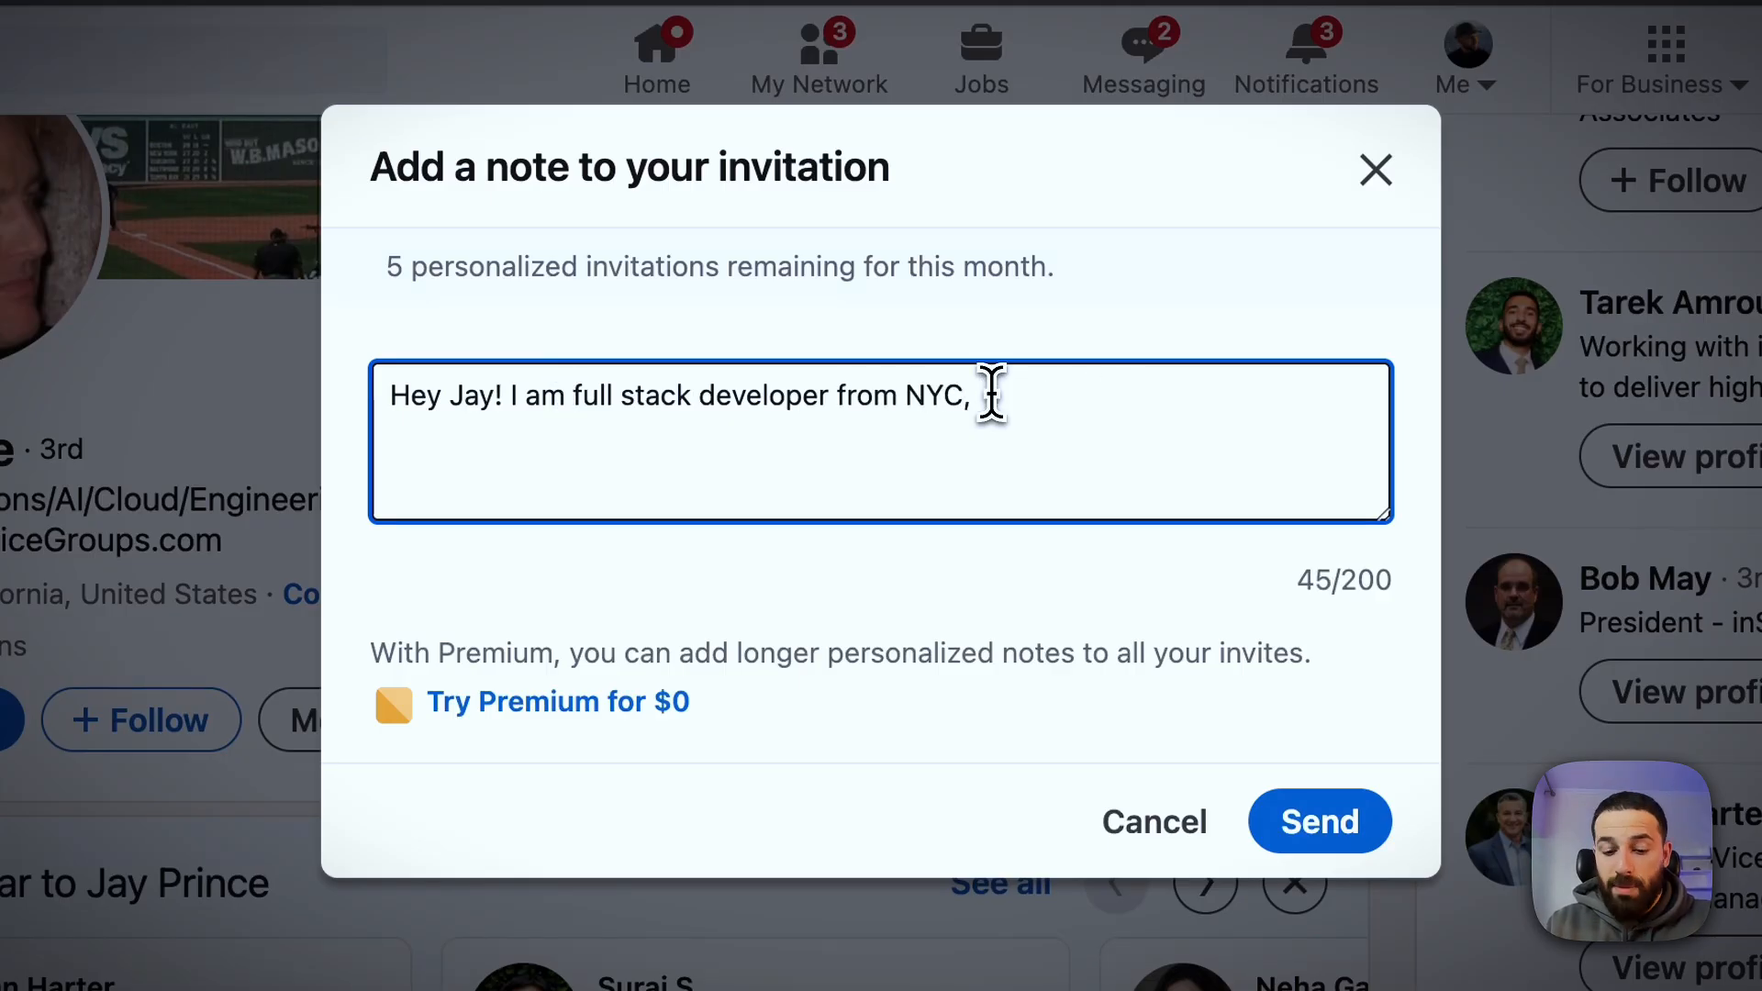
pyautogui.write('I have')
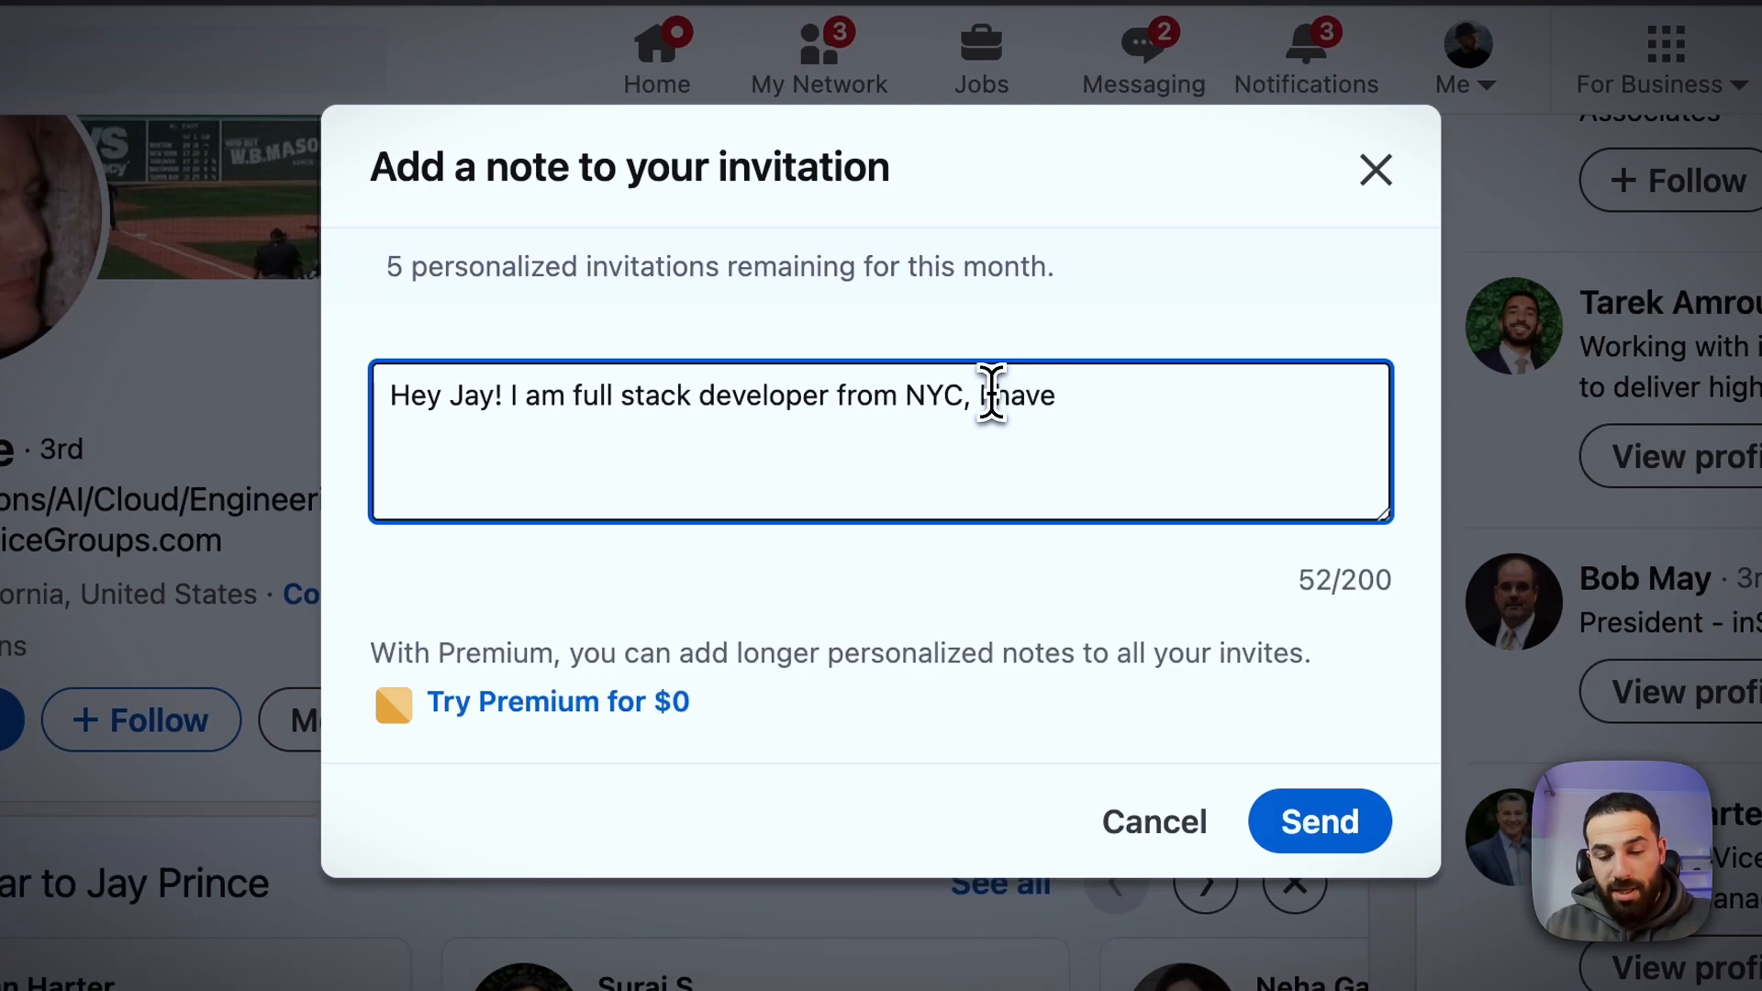
pyautogui.write('3 years of experience')
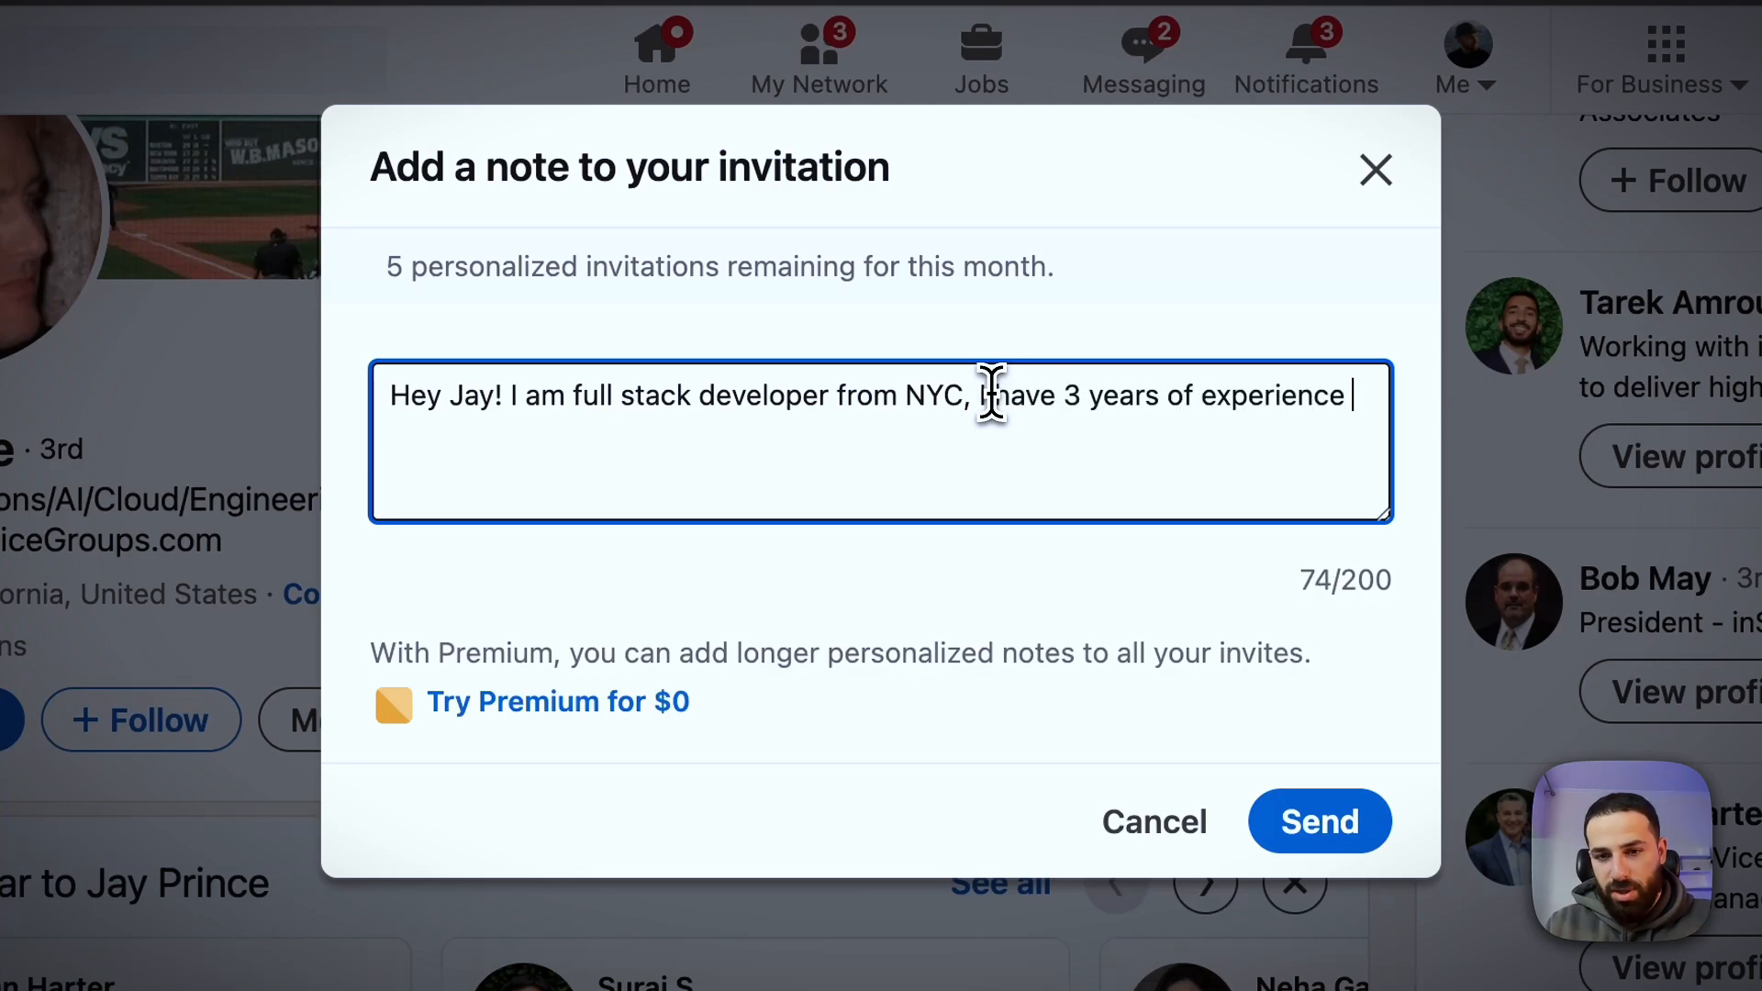
pyautogui.write('working at an ed')
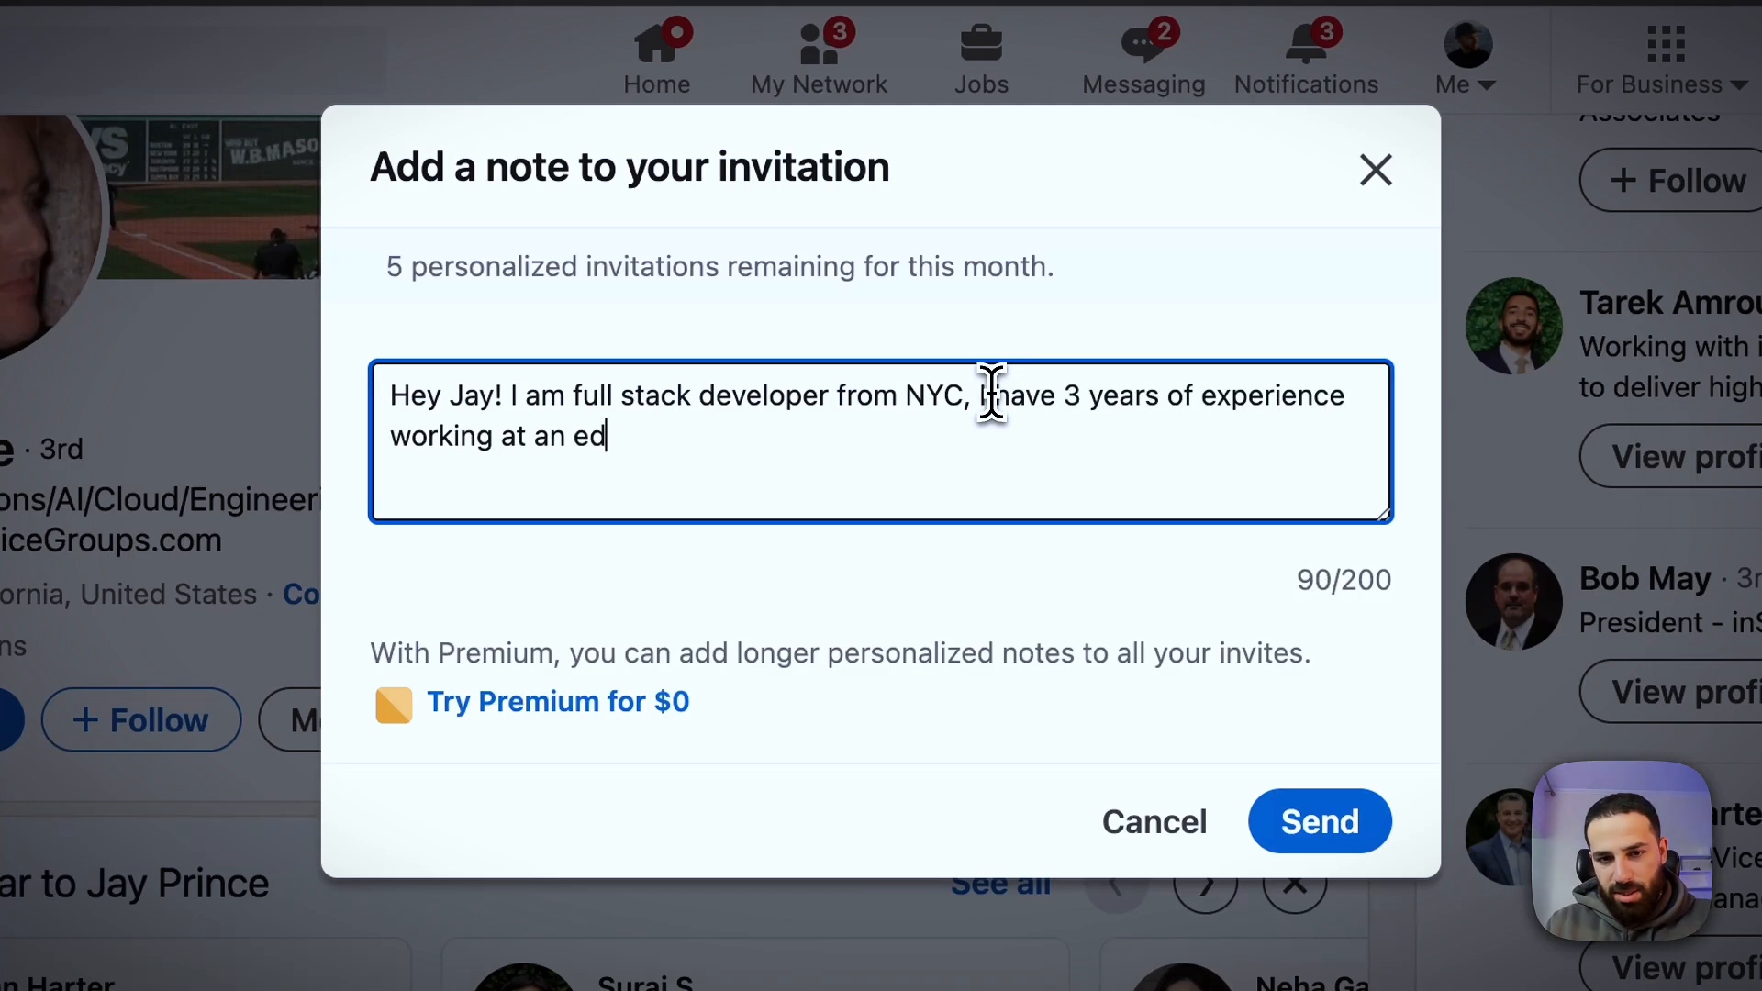
pyautogui.write('tech startup')
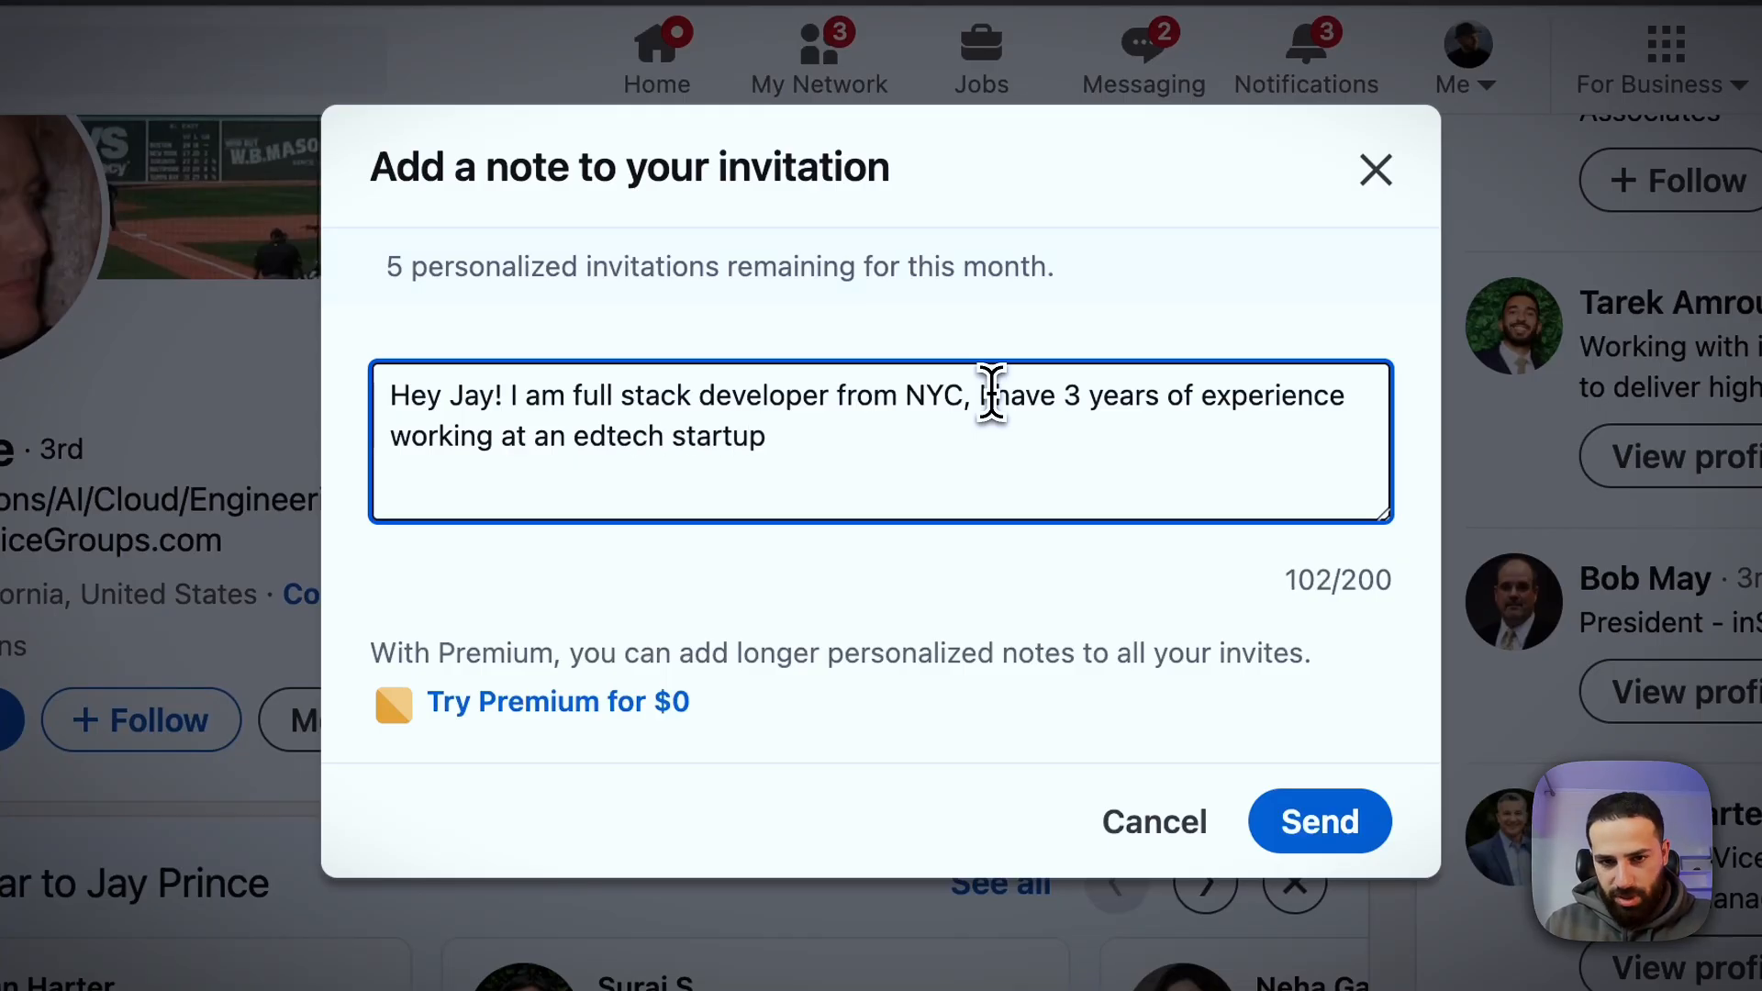
# Finish the note about using AI and asking for a quick chat, then send it
pyautogui.write('using AI')
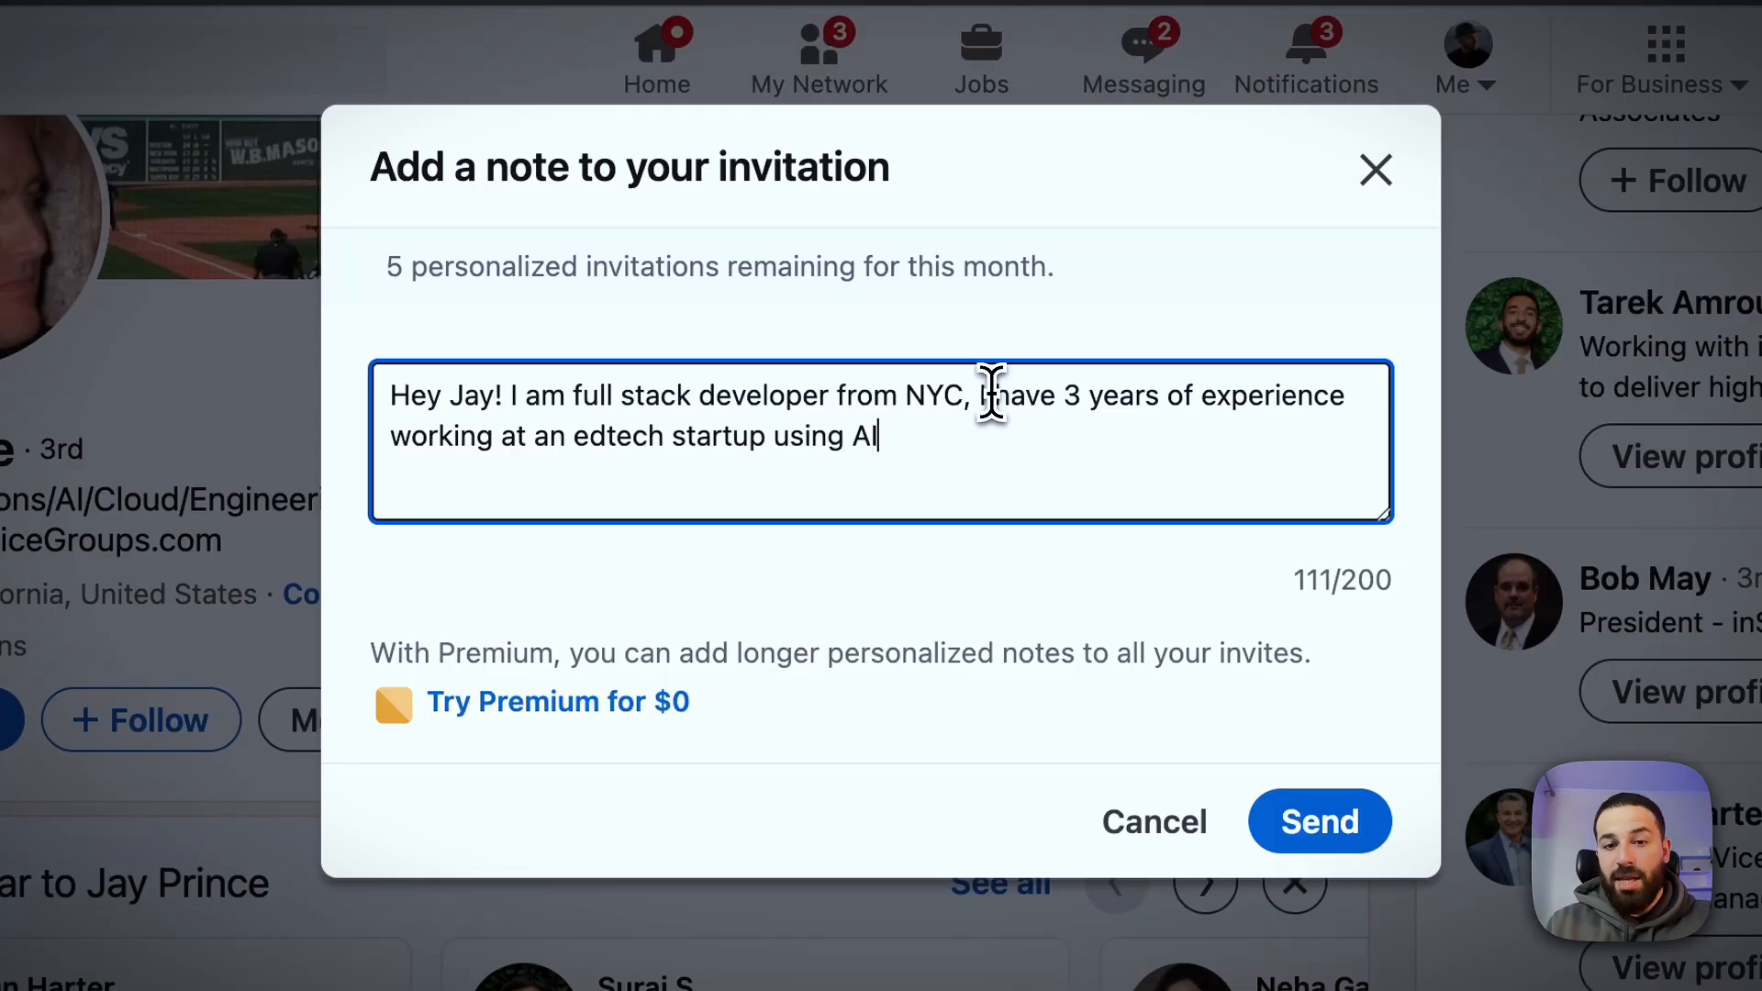
pyautogui.write('. I saw')
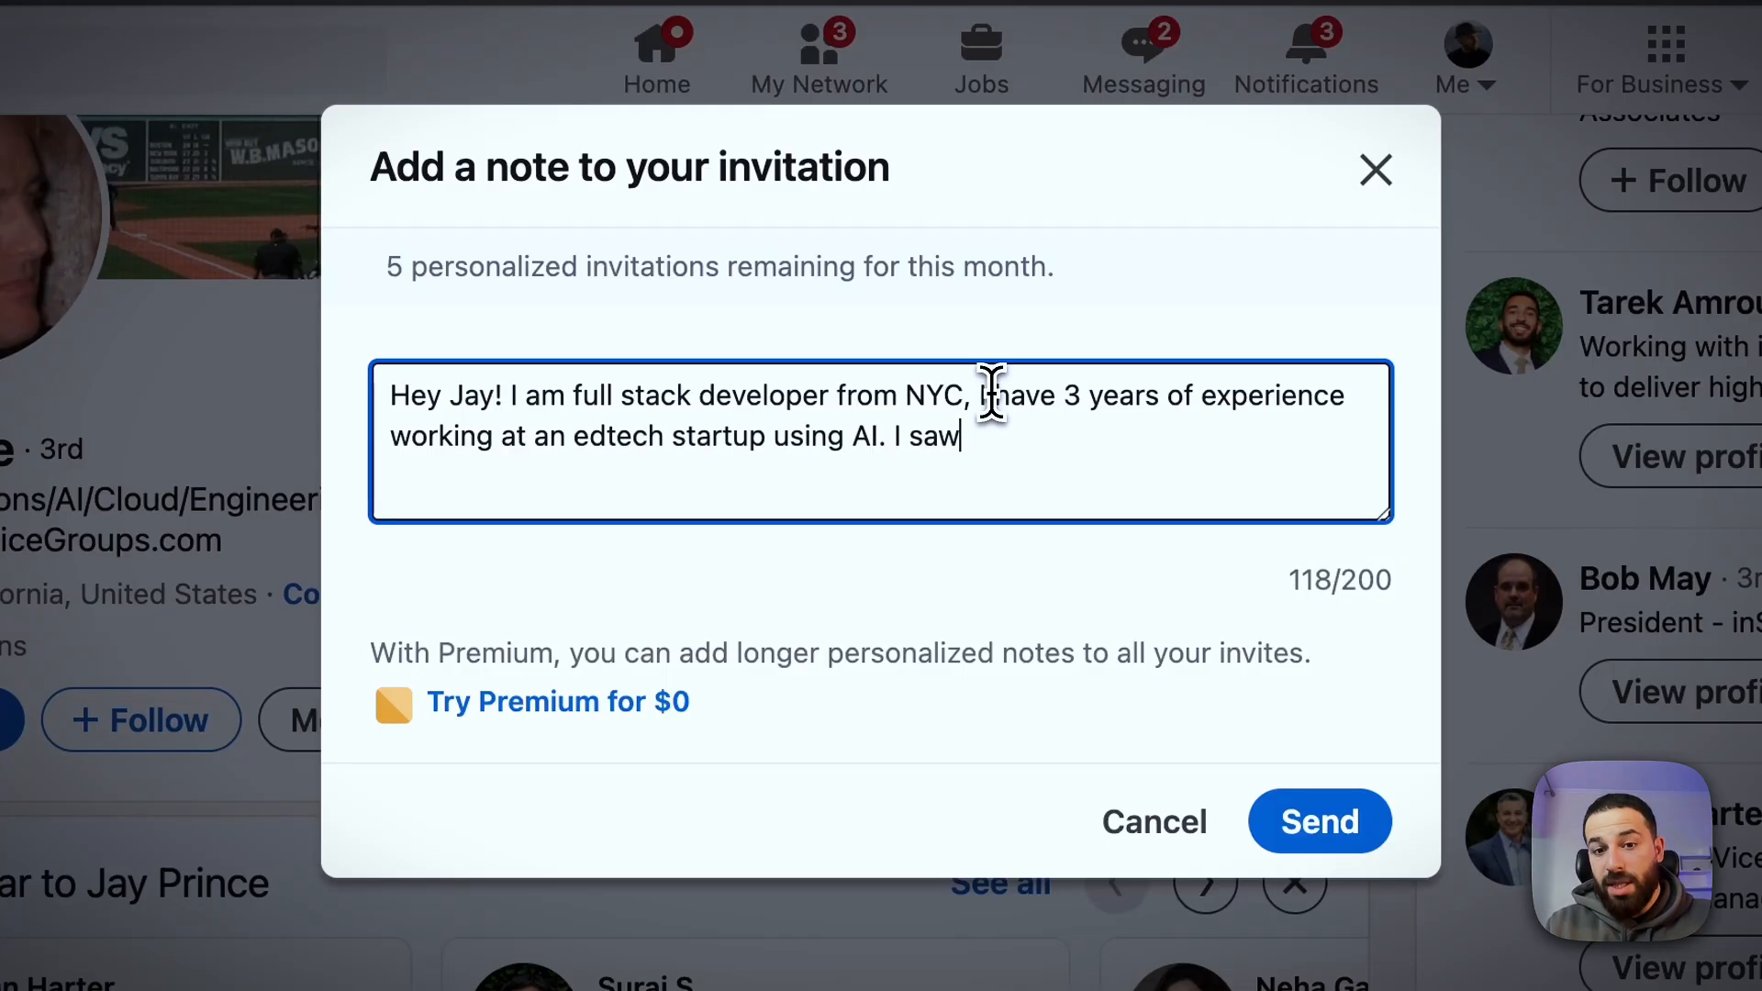
pyautogui.write('you are currently hiring, I')
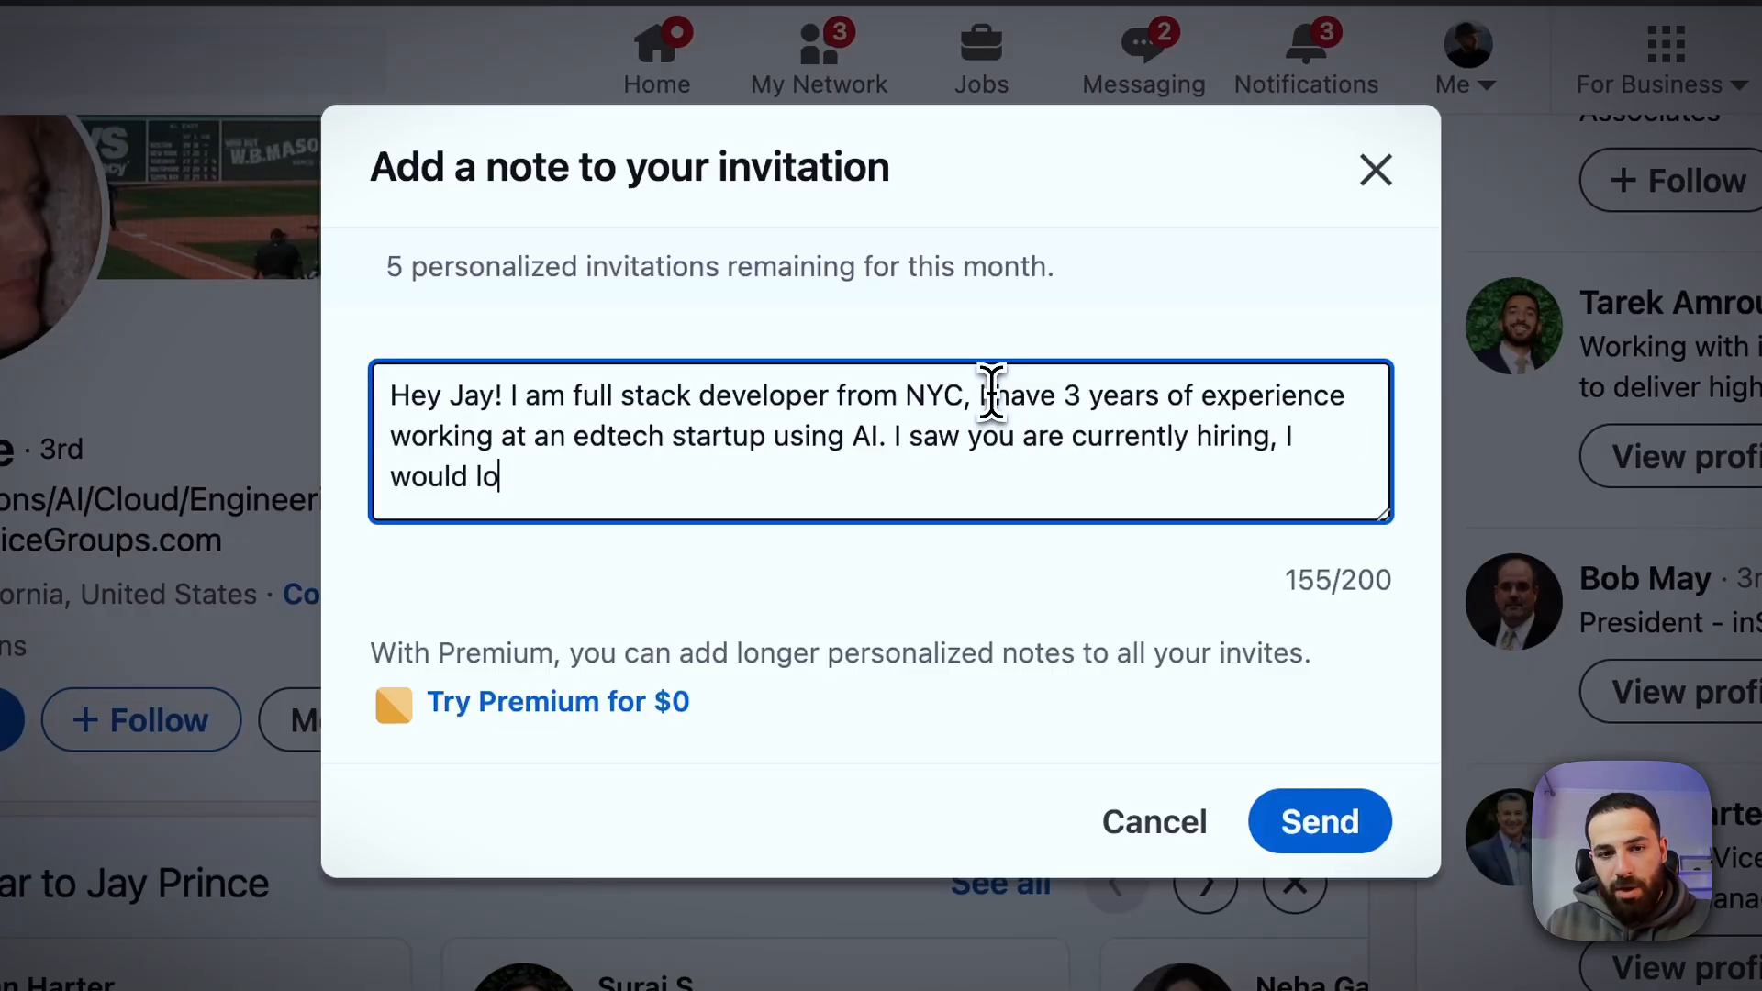
pyautogui.write('ve to chat!')
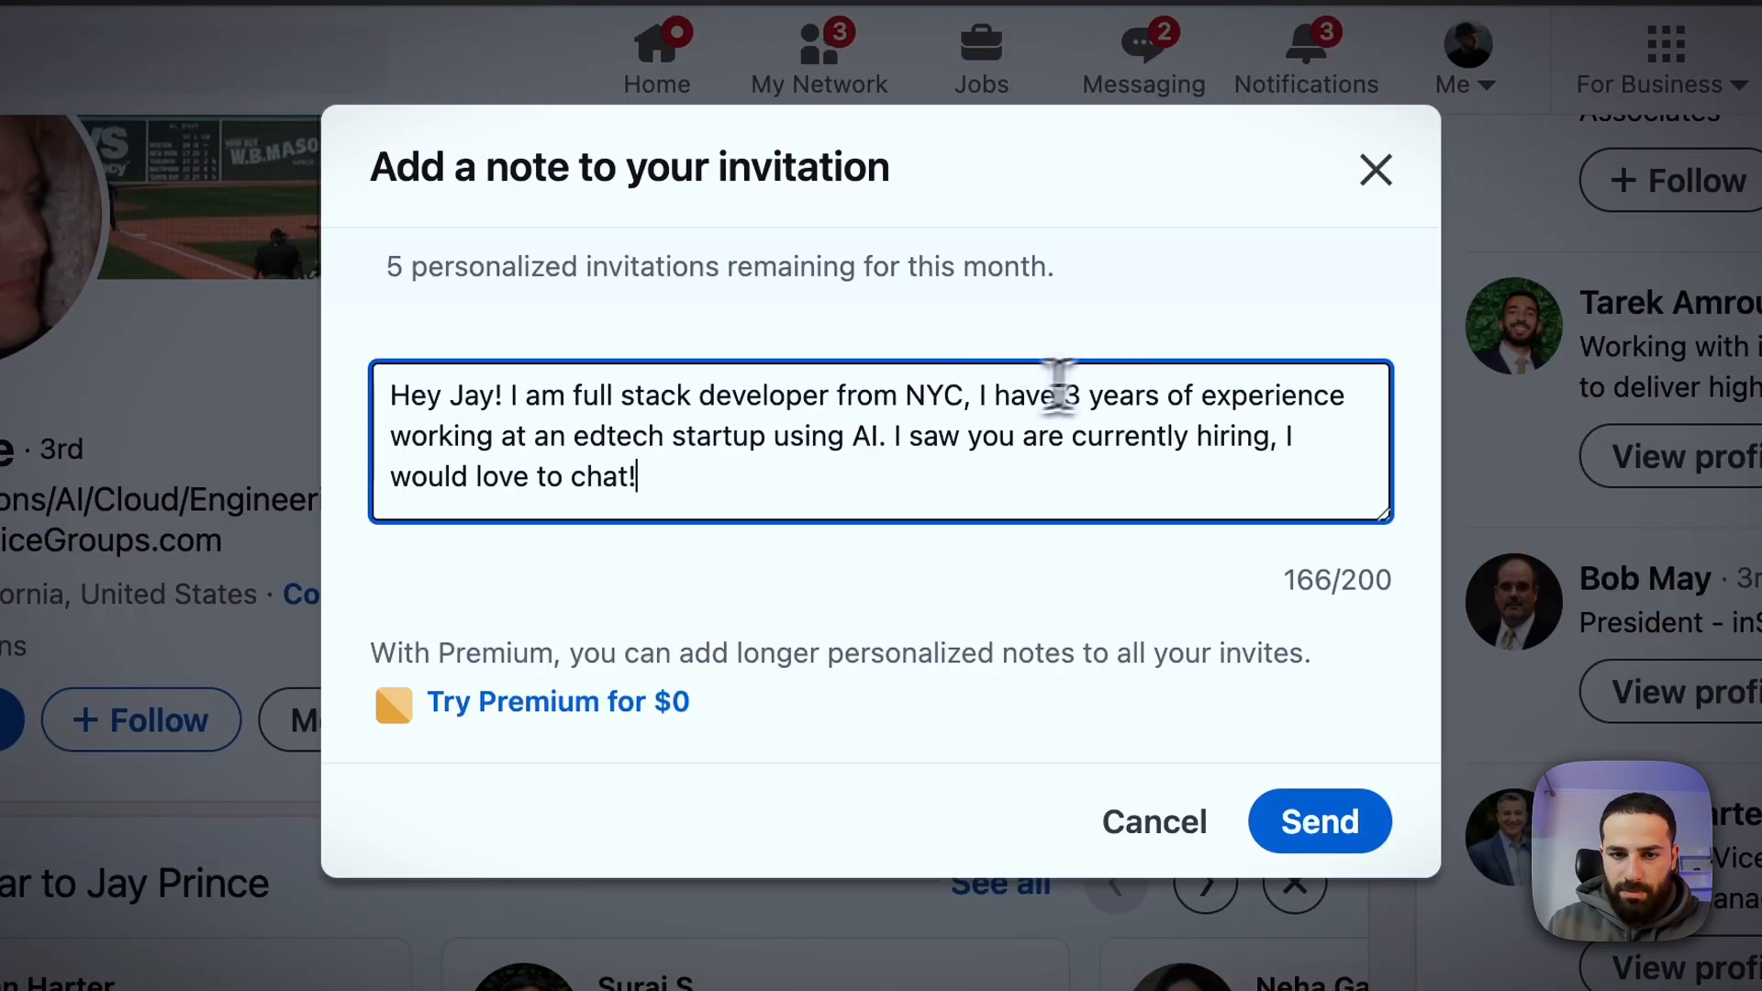
pyautogui.write('have a')
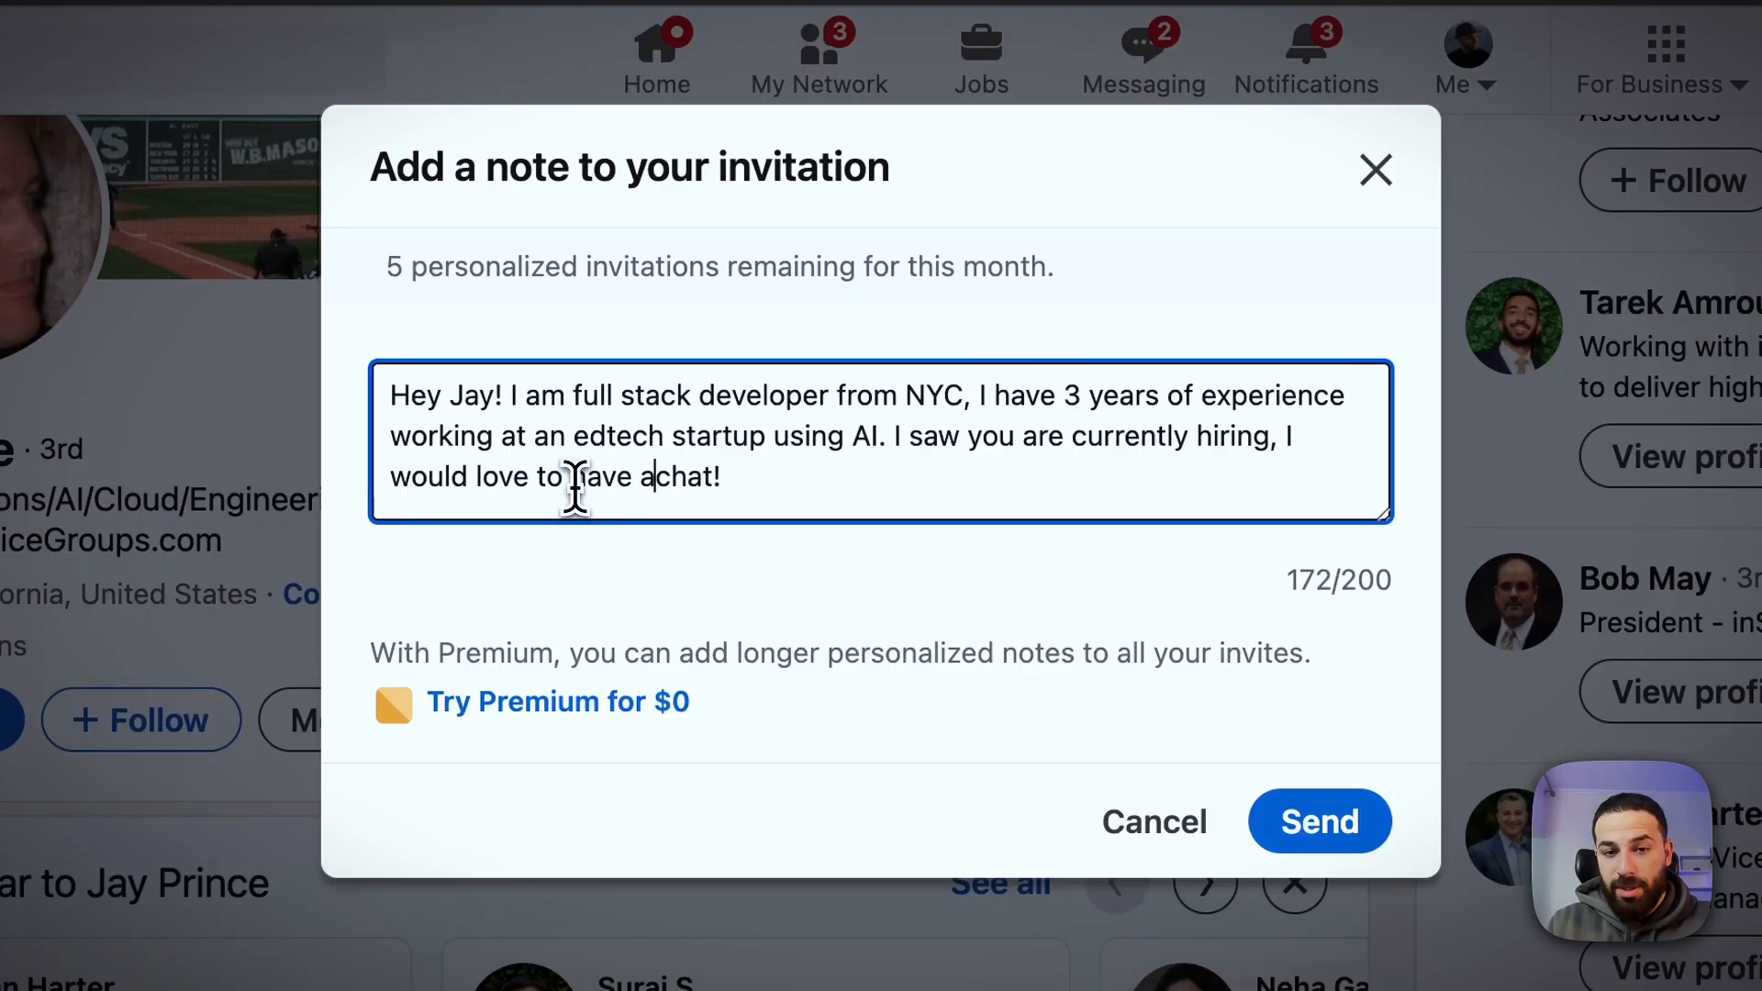
pyautogui.write('quick')
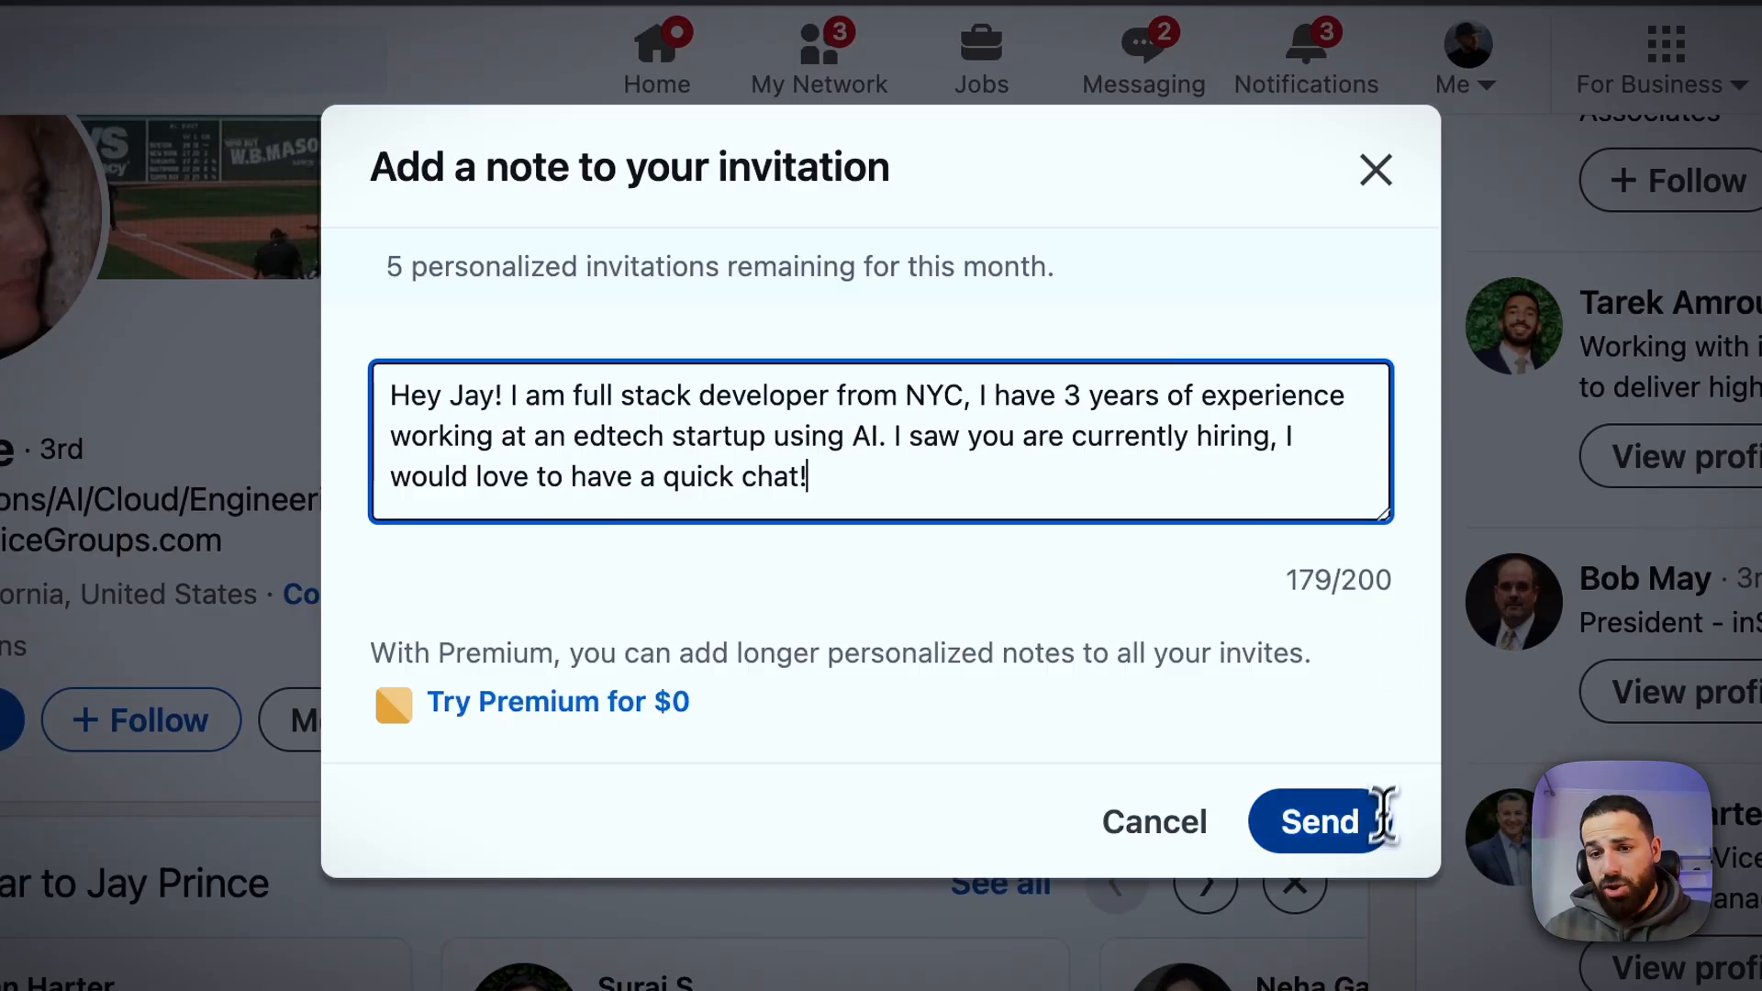
pyautogui.click(1320, 821)
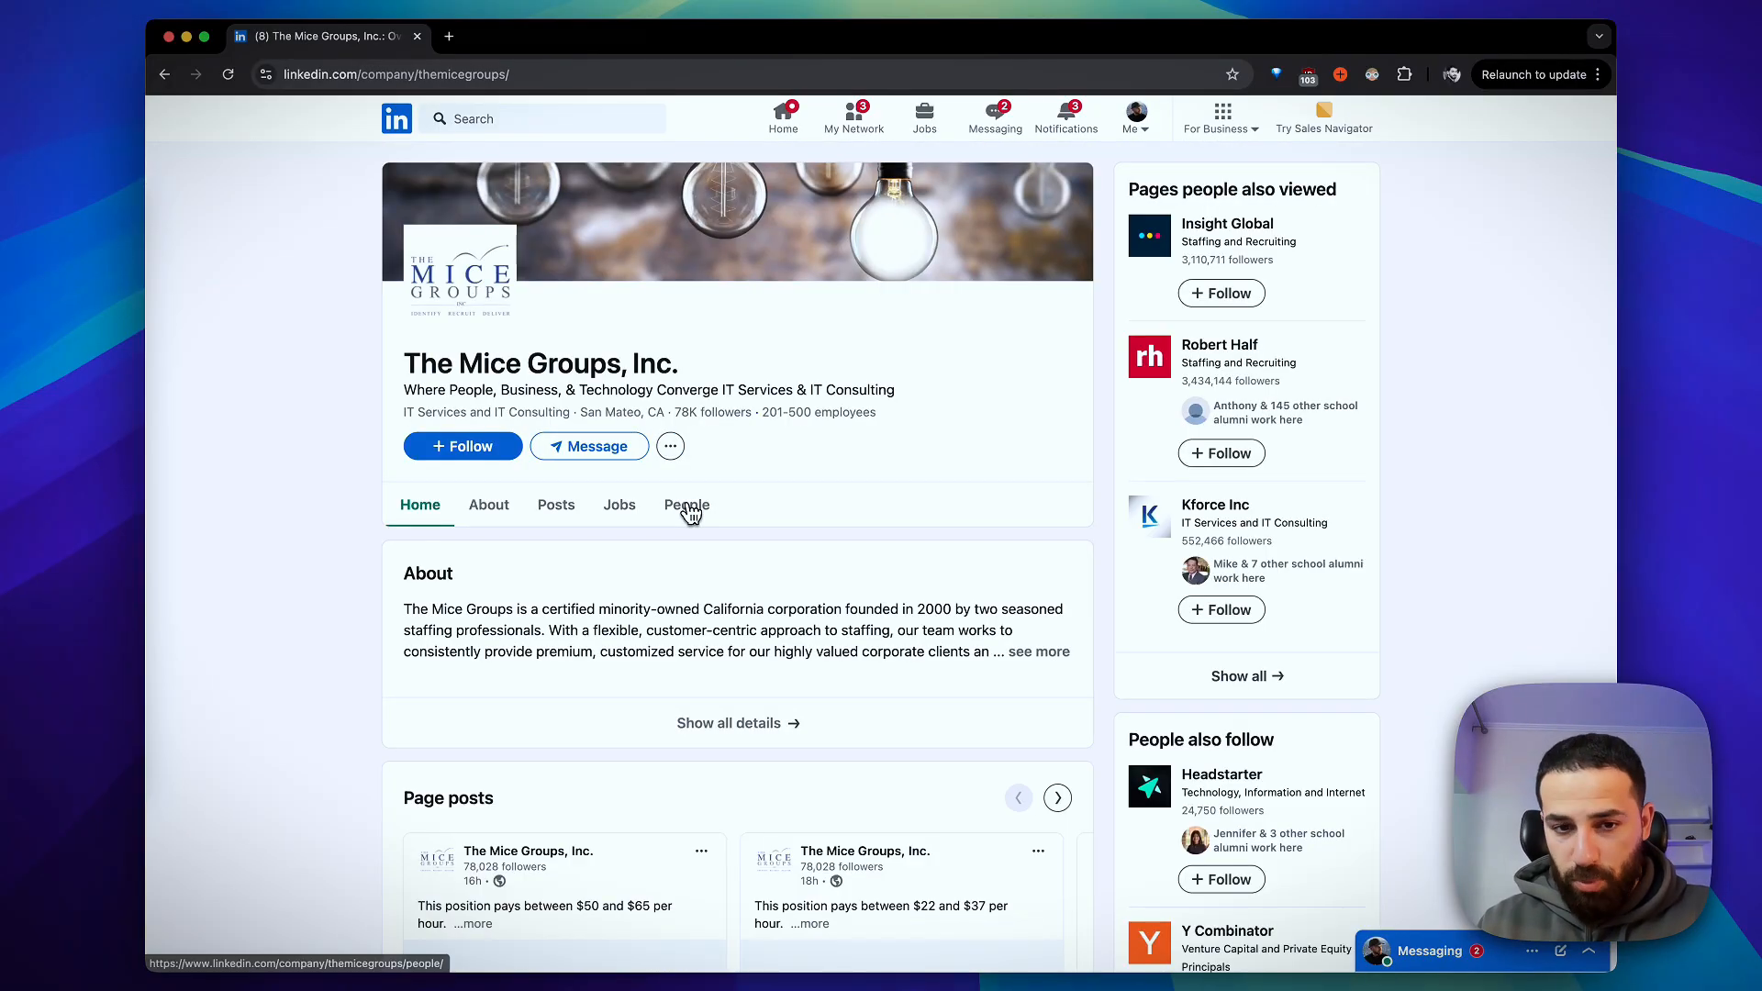
# Open the People tab on The Mice Groups, Inc. page and scroll its members
pyautogui.click(686, 505)
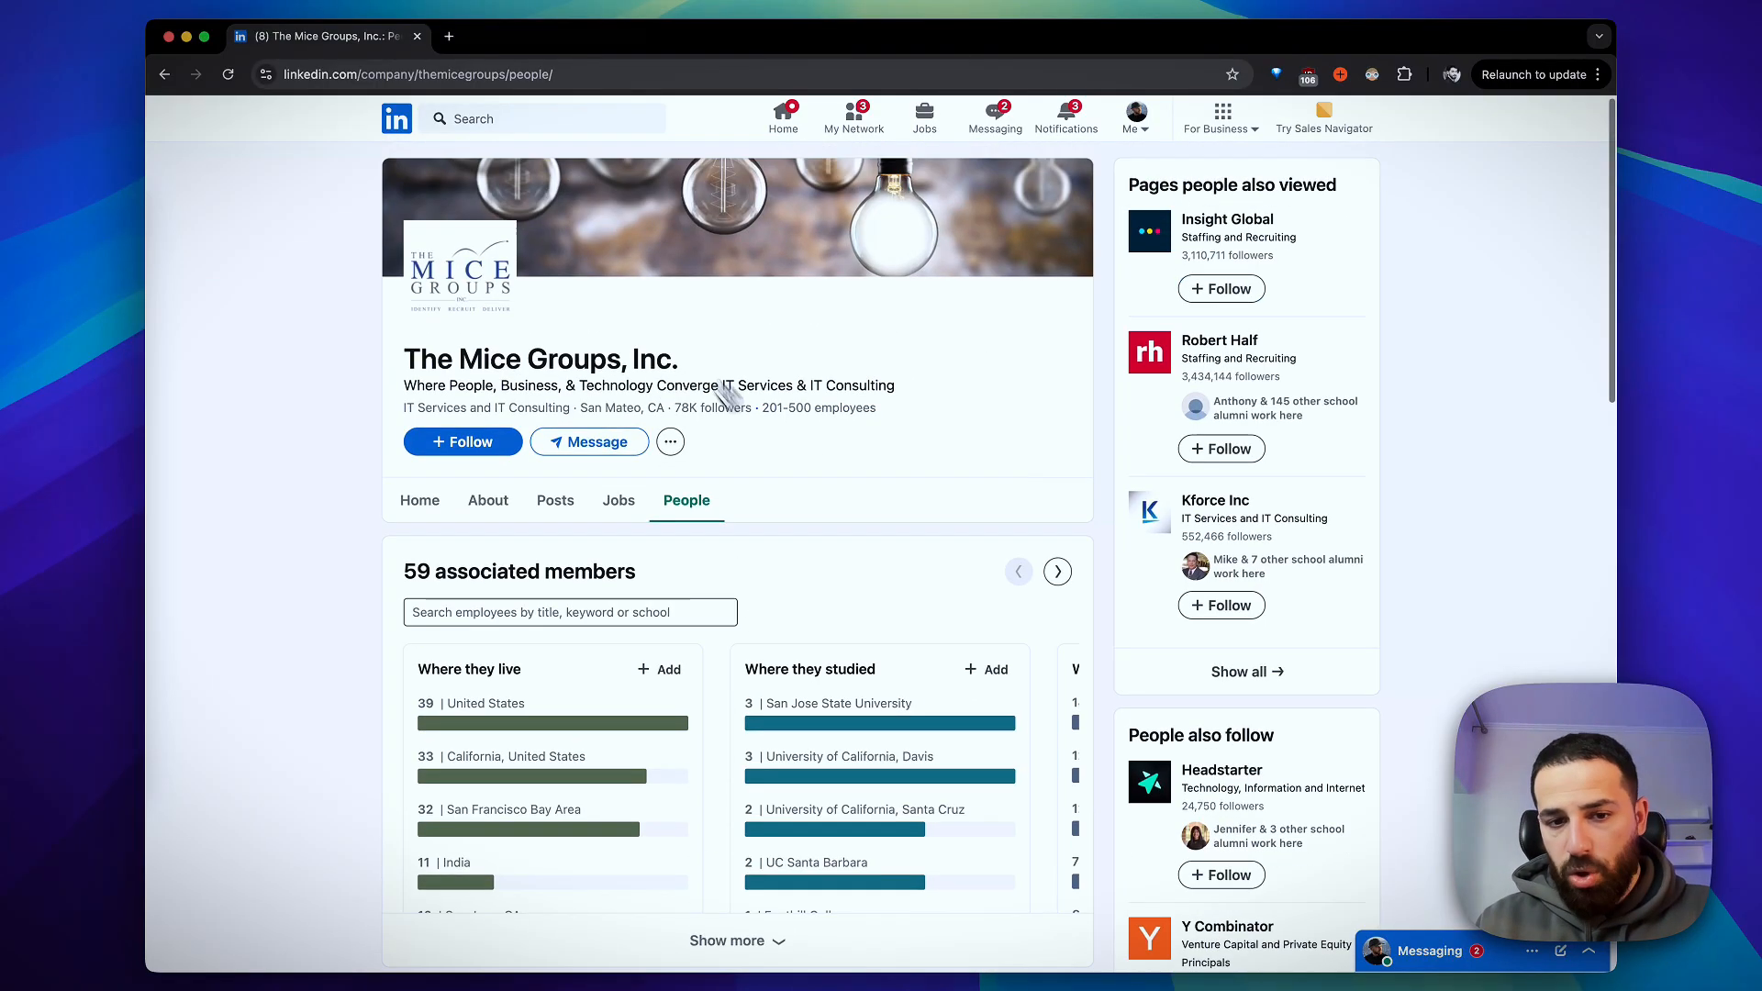
pyautogui.scroll(-3)
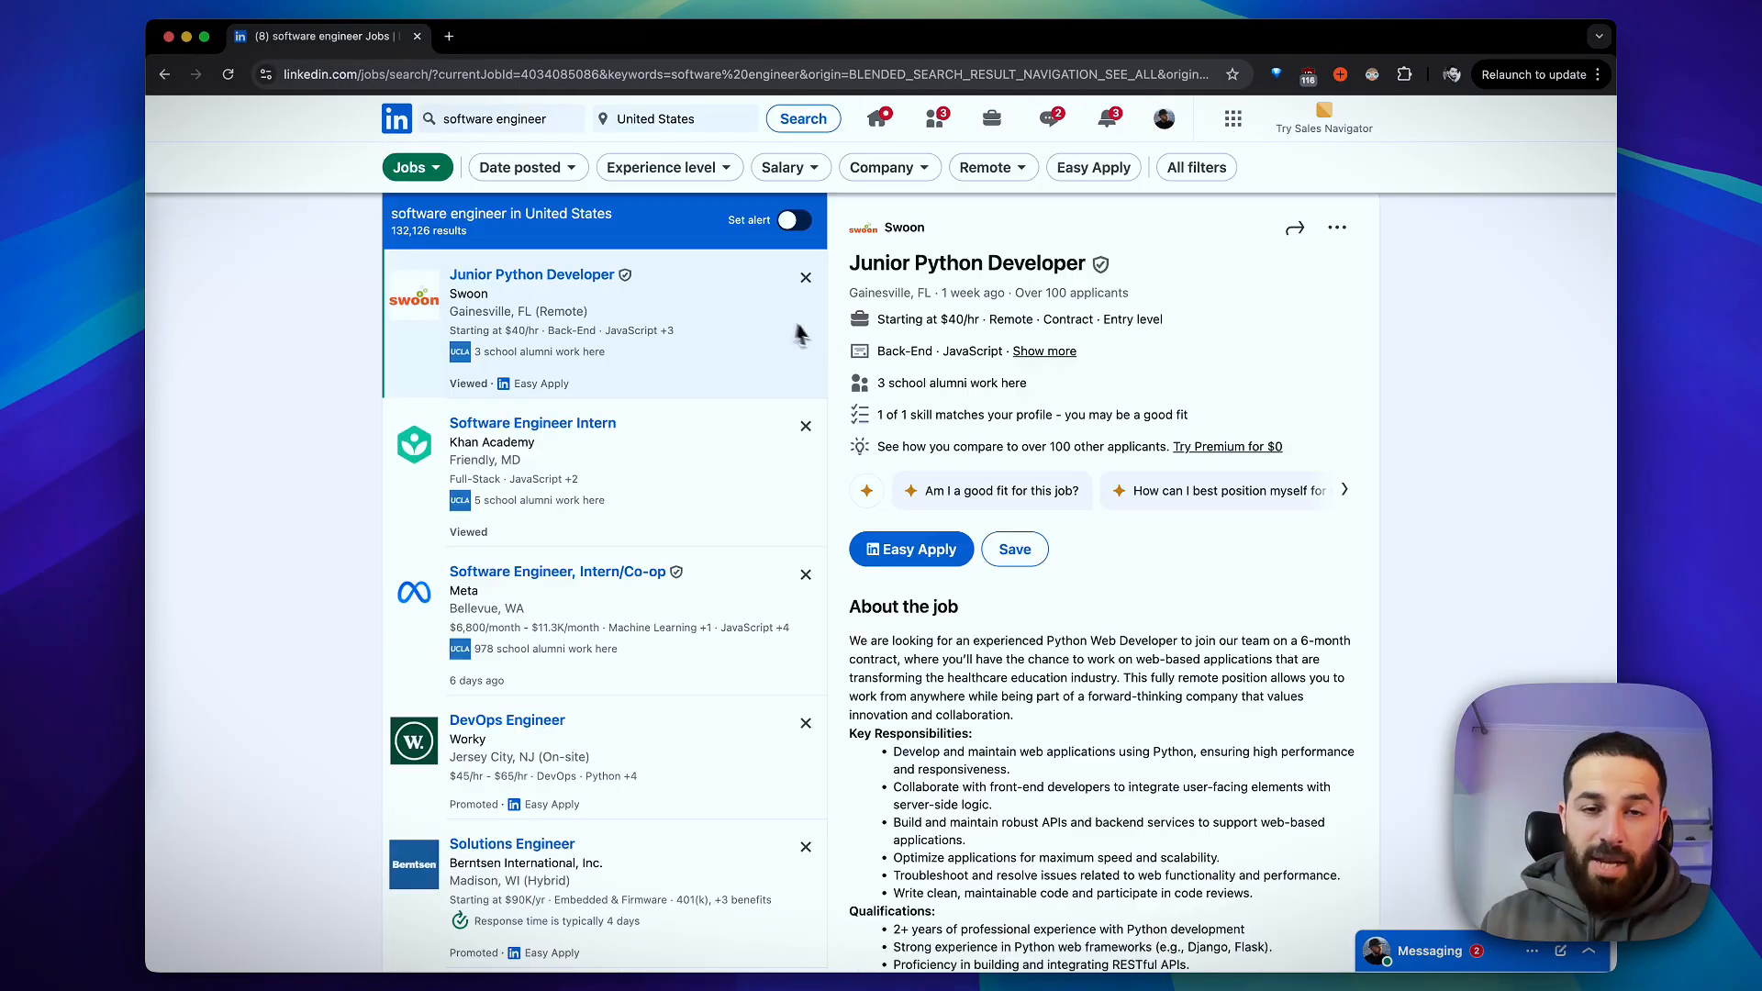
pyautogui.moveTo(859, 362)
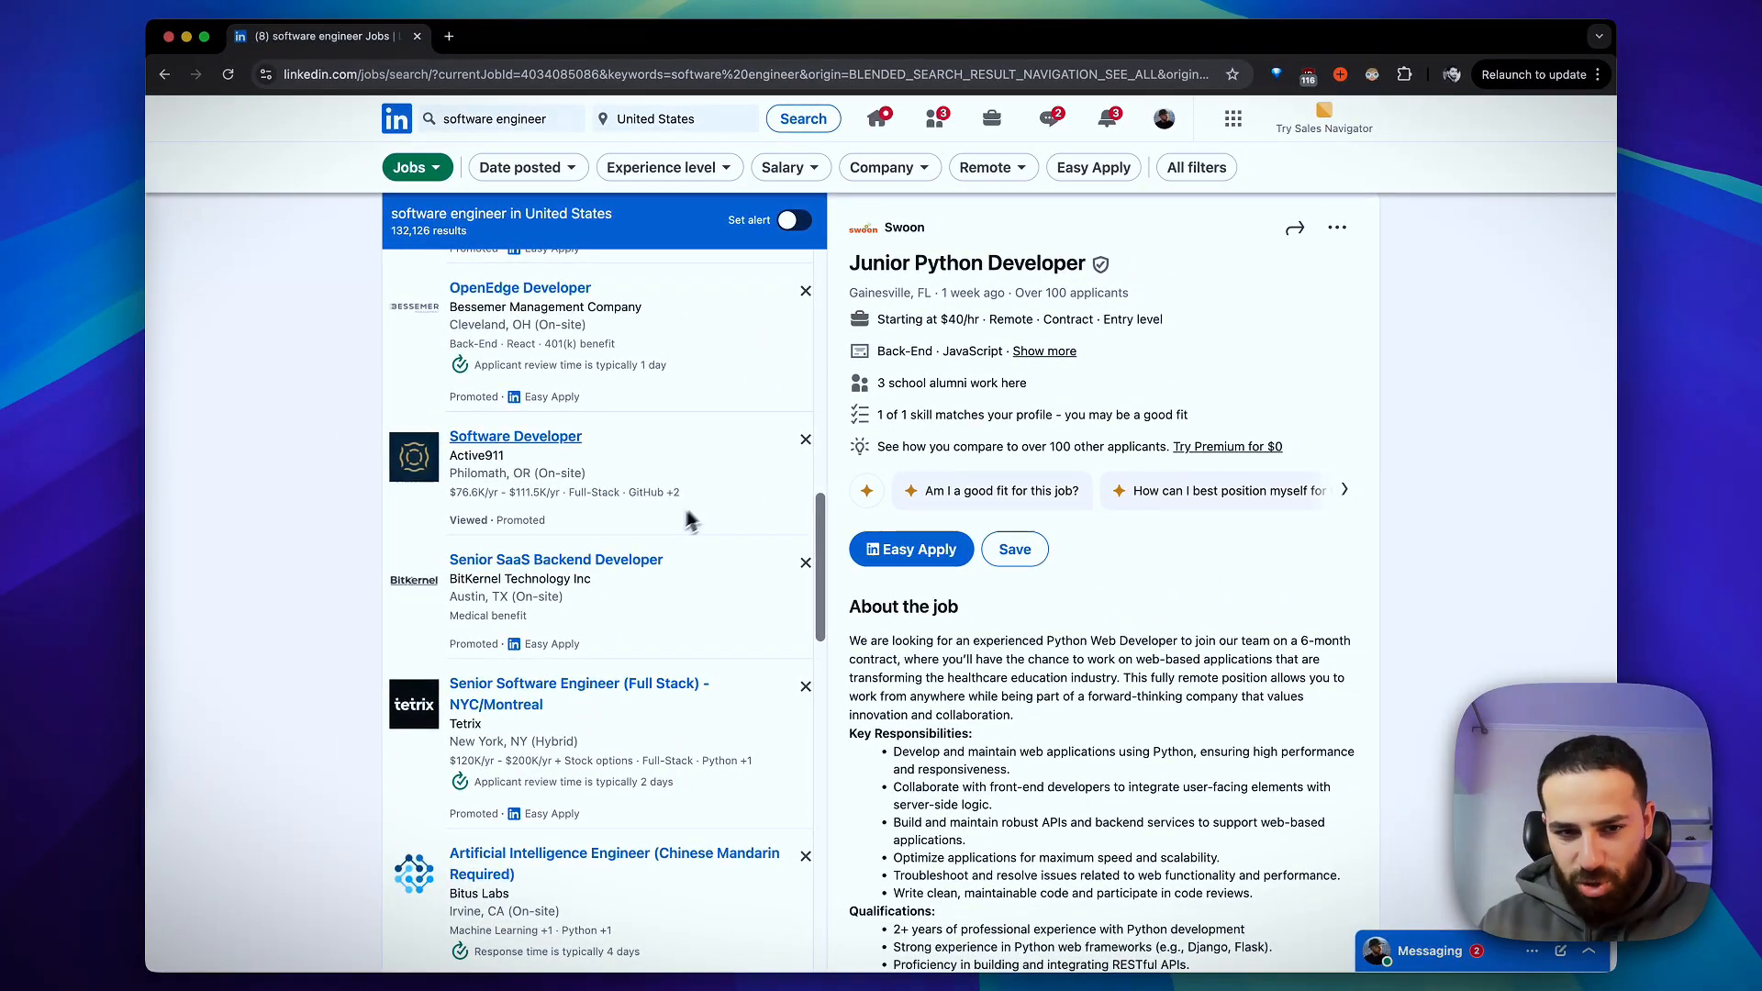
pyautogui.moveTo(708, 506)
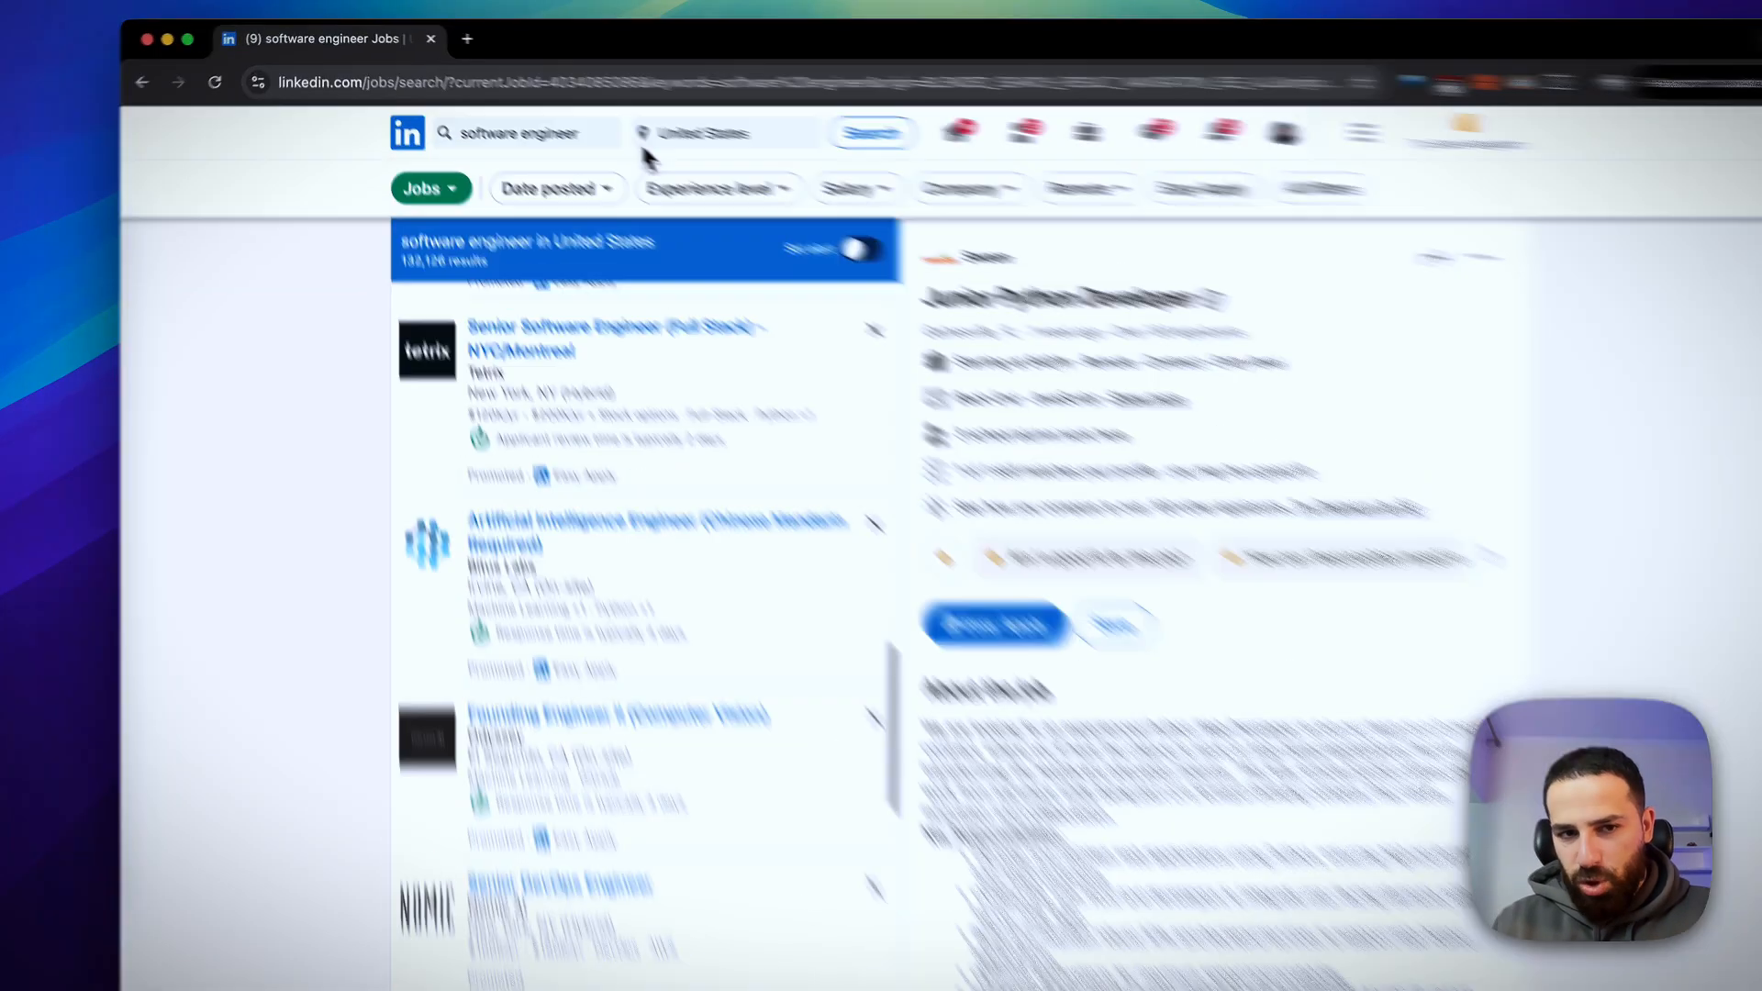
# Filter job results to the past 24 hours and view the Localization Engineer - Intern listing
pyautogui.click(549, 187)
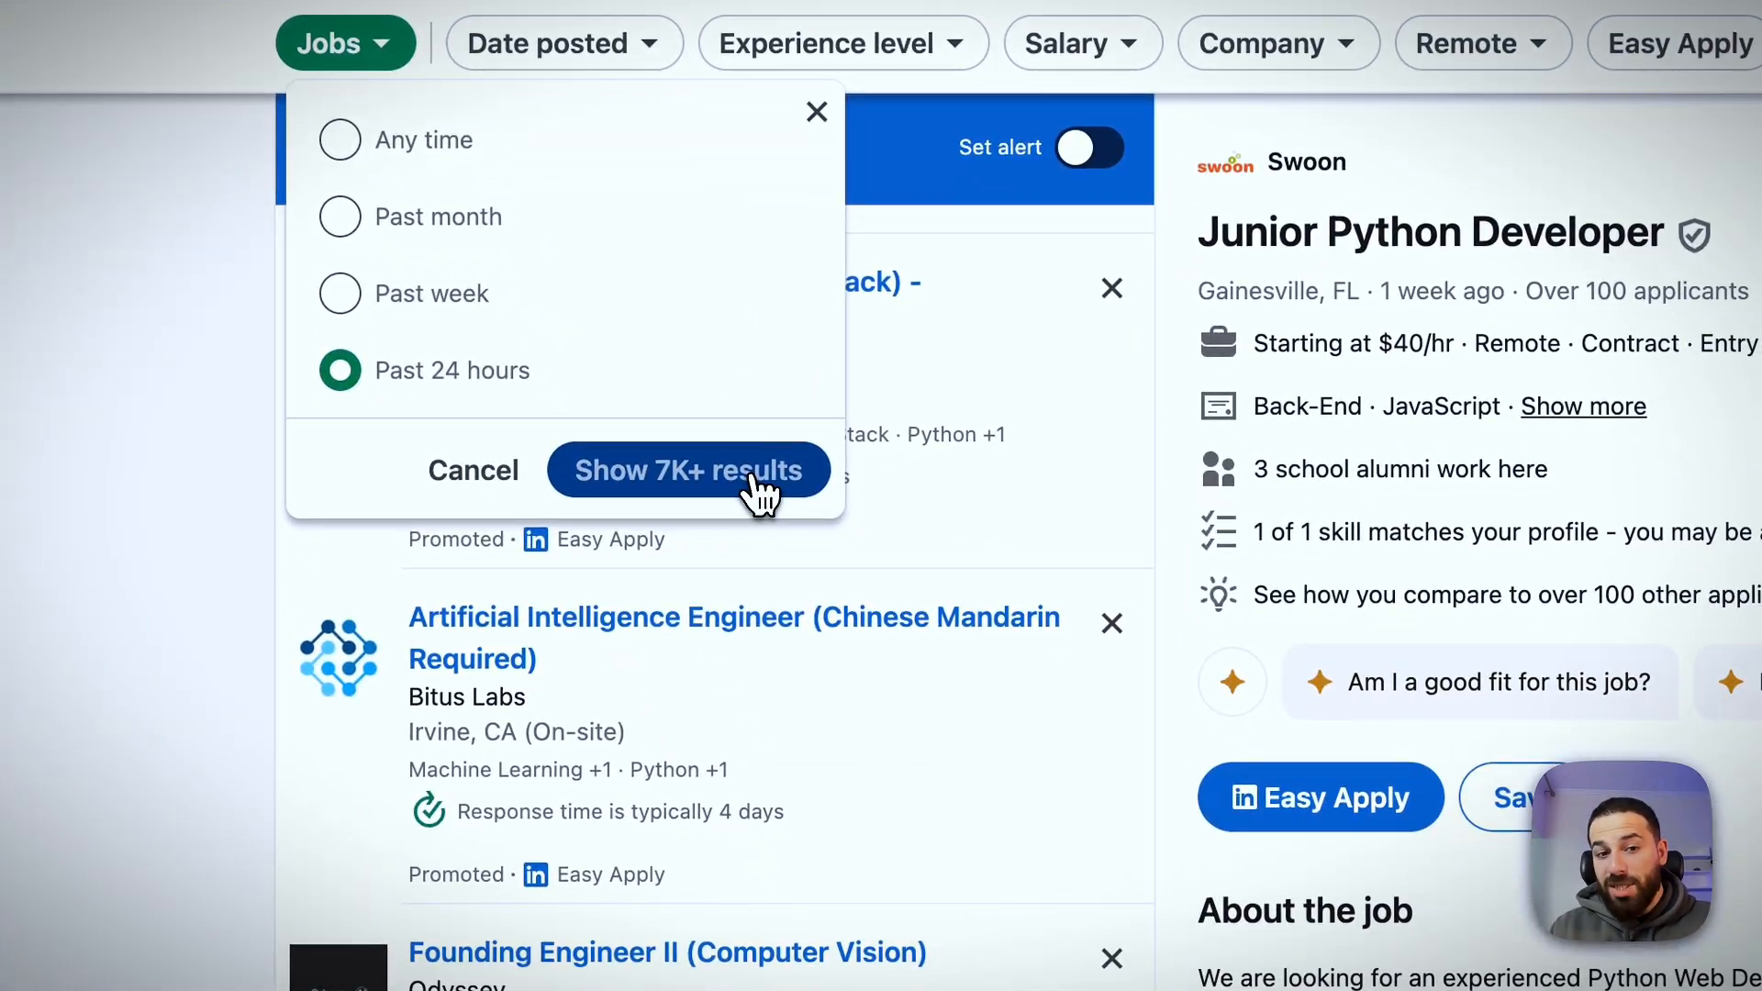
pyautogui.click(690, 470)
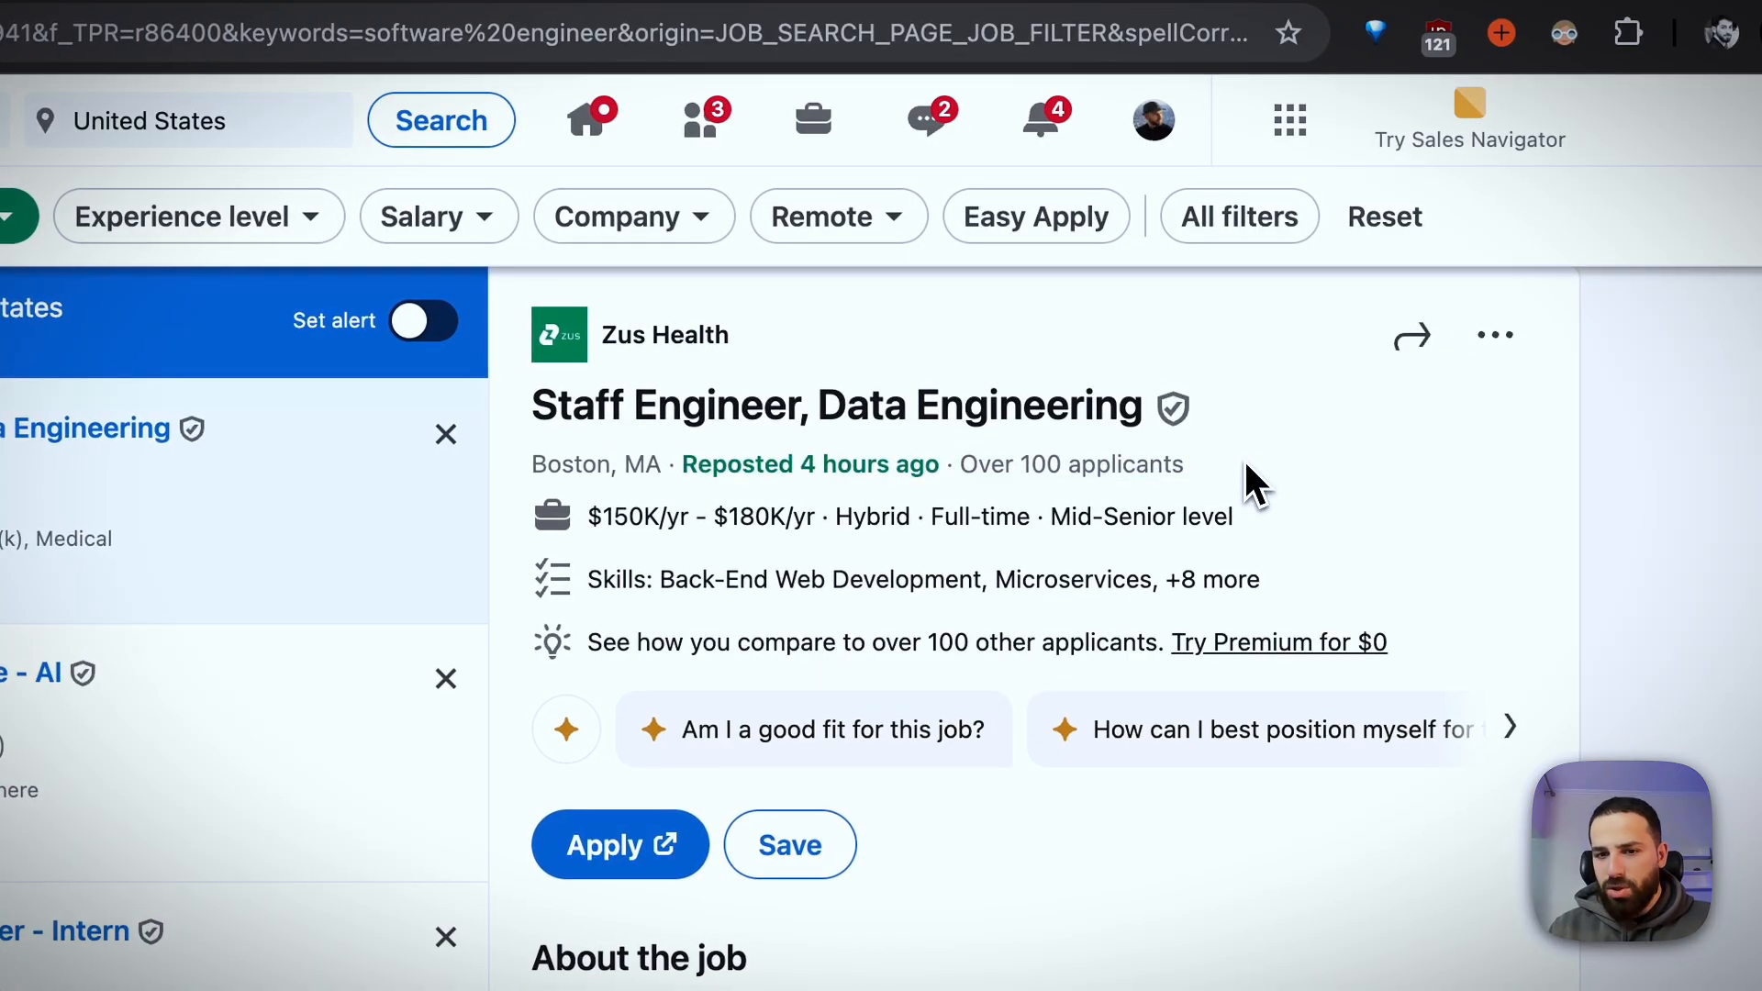
pyautogui.click(540, 596)
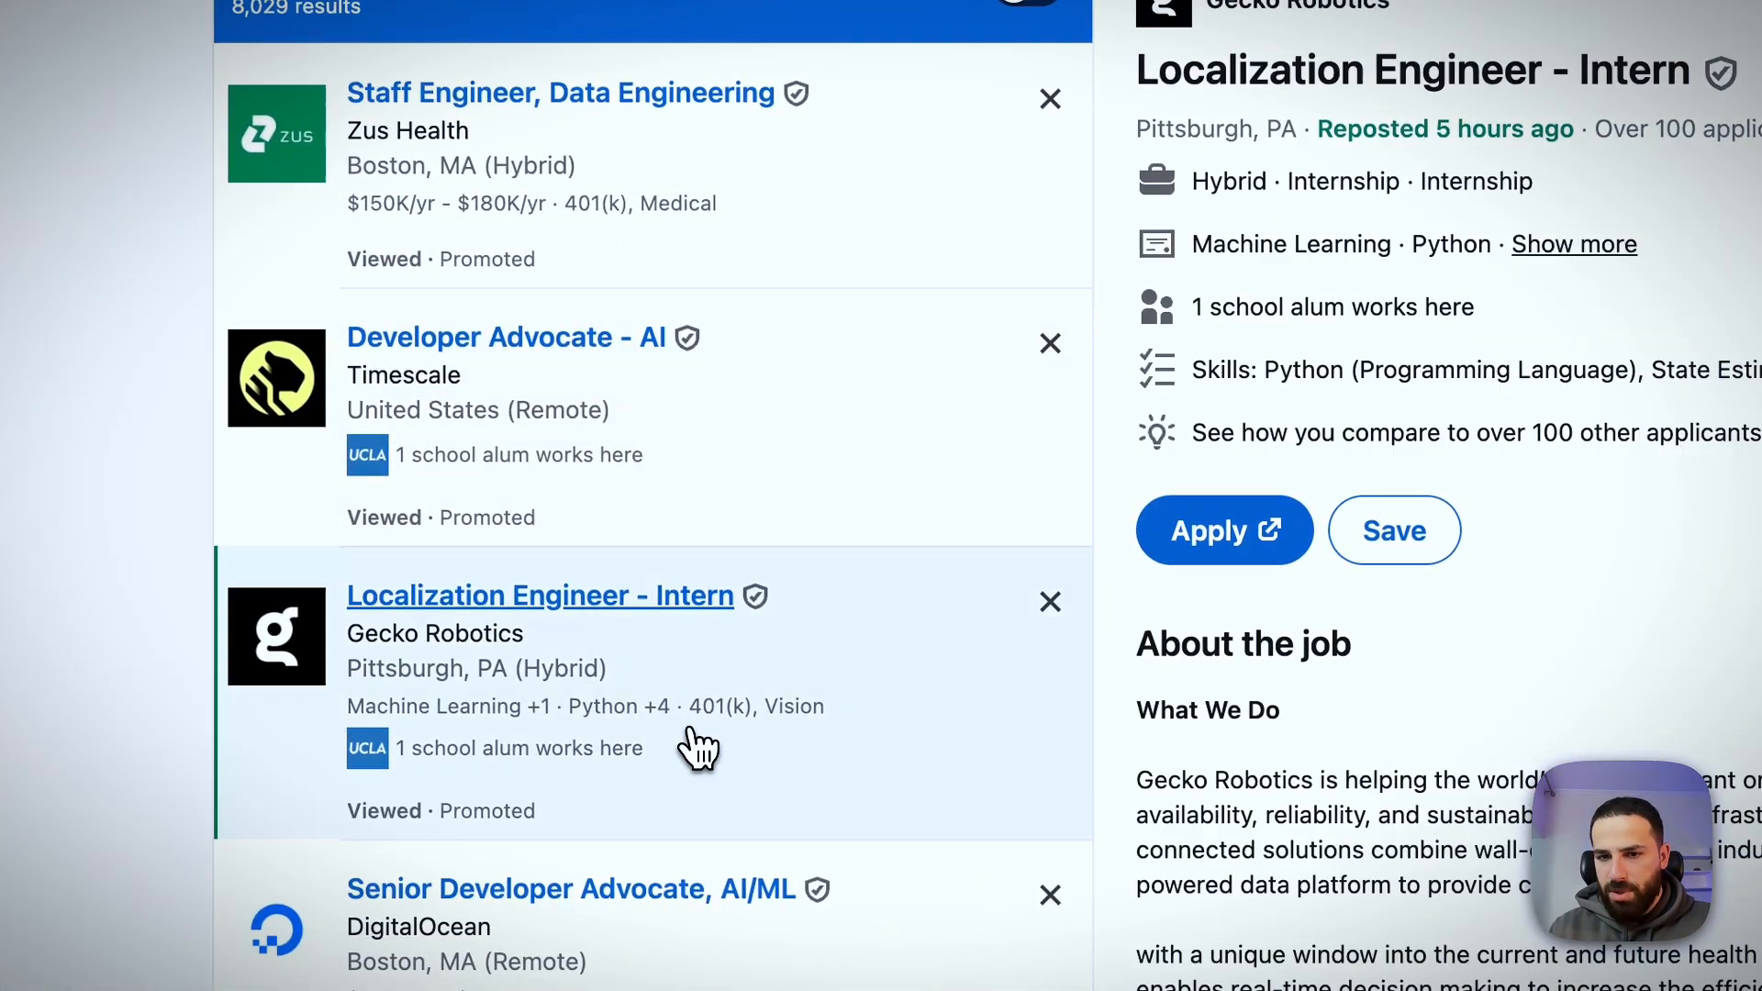